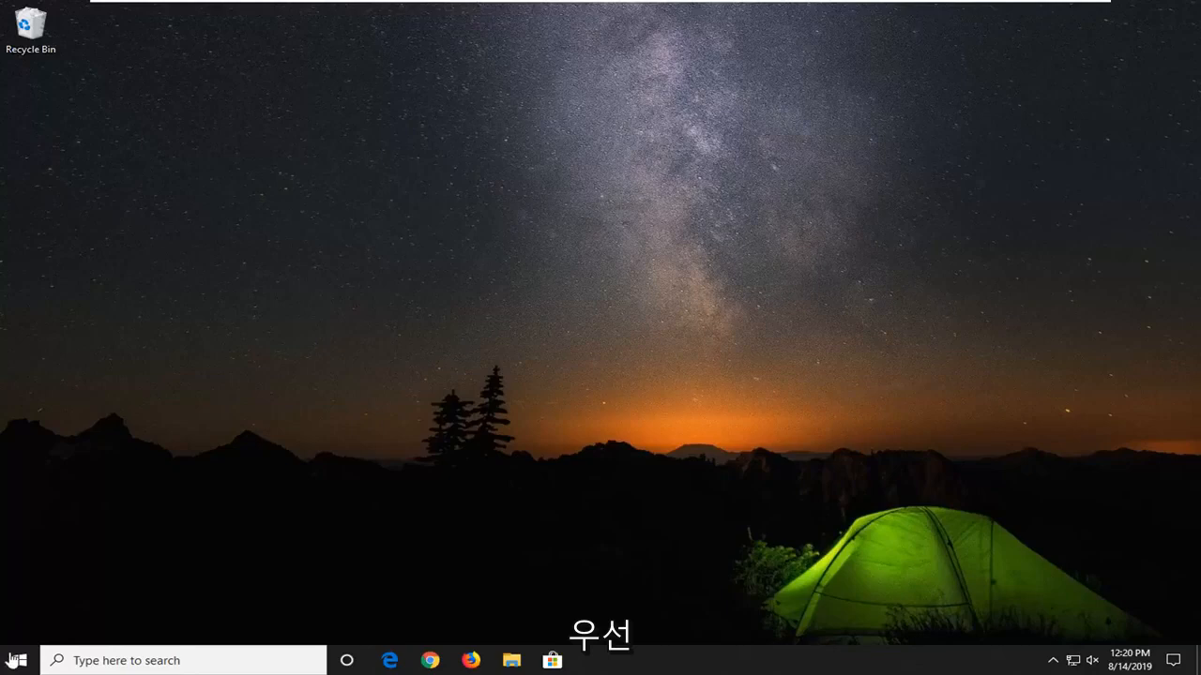
Step: Reach the Troubleshoot page of Update & Security settings from the Start menu
{"action": "left_click", "coordinate": [15, 660]}
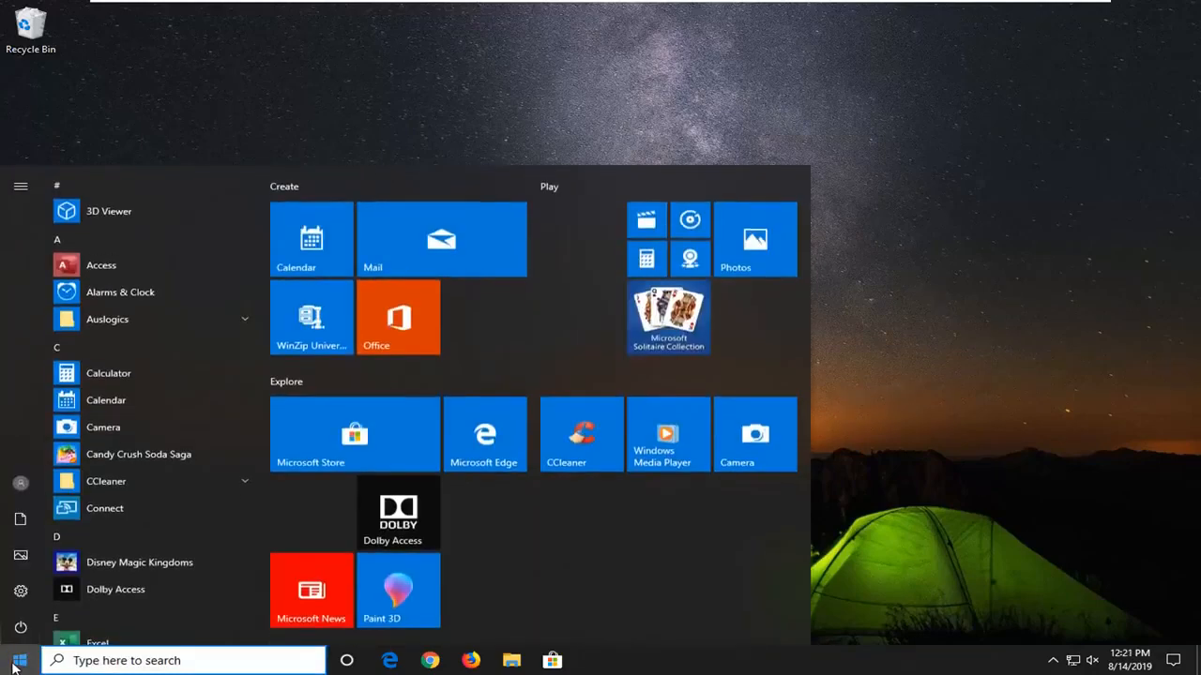
{"action": "type", "text": "ㅏ"}
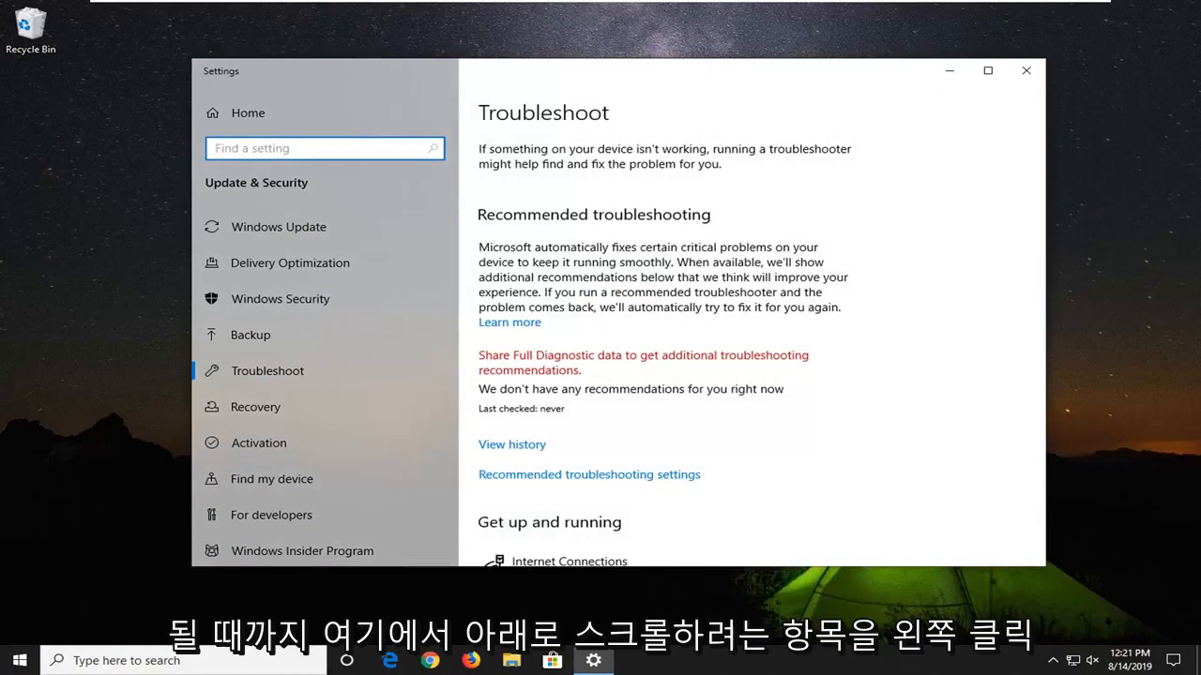
Step: Launch the Windows Update troubleshooter from the Get up and running list
{"action": "scroll", "scroll_direction": "down", "scroll_amount": 3}
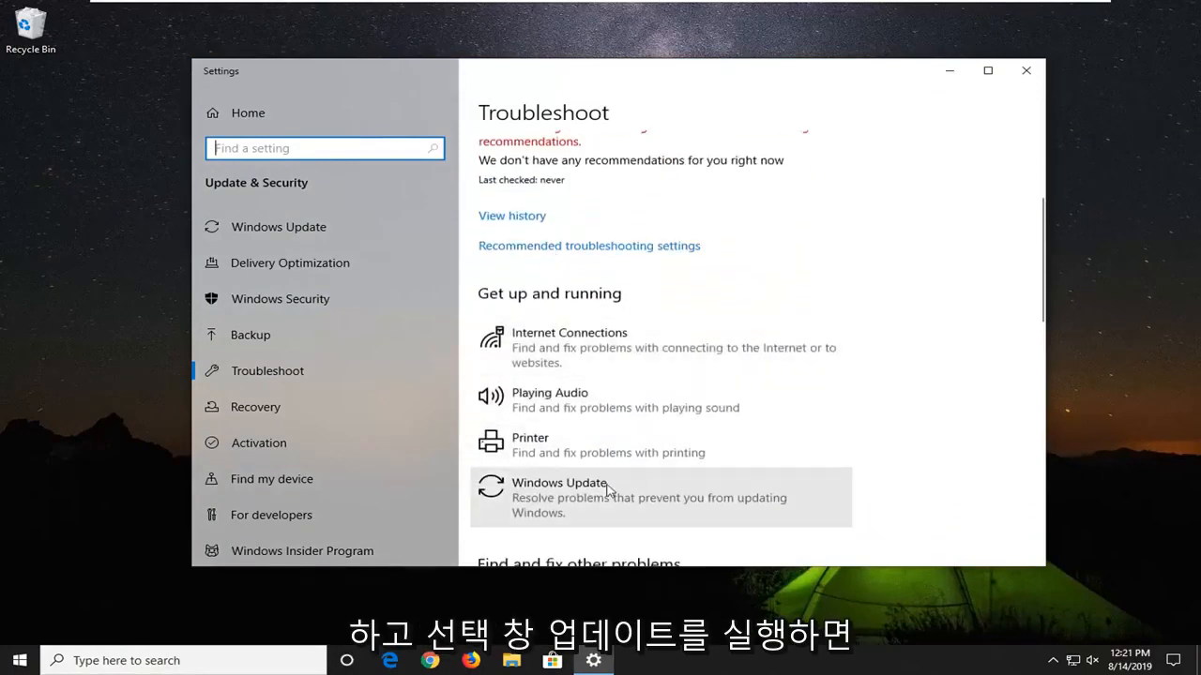
{"action": "scroll", "scroll_direction": "down", "scroll_amount": 3}
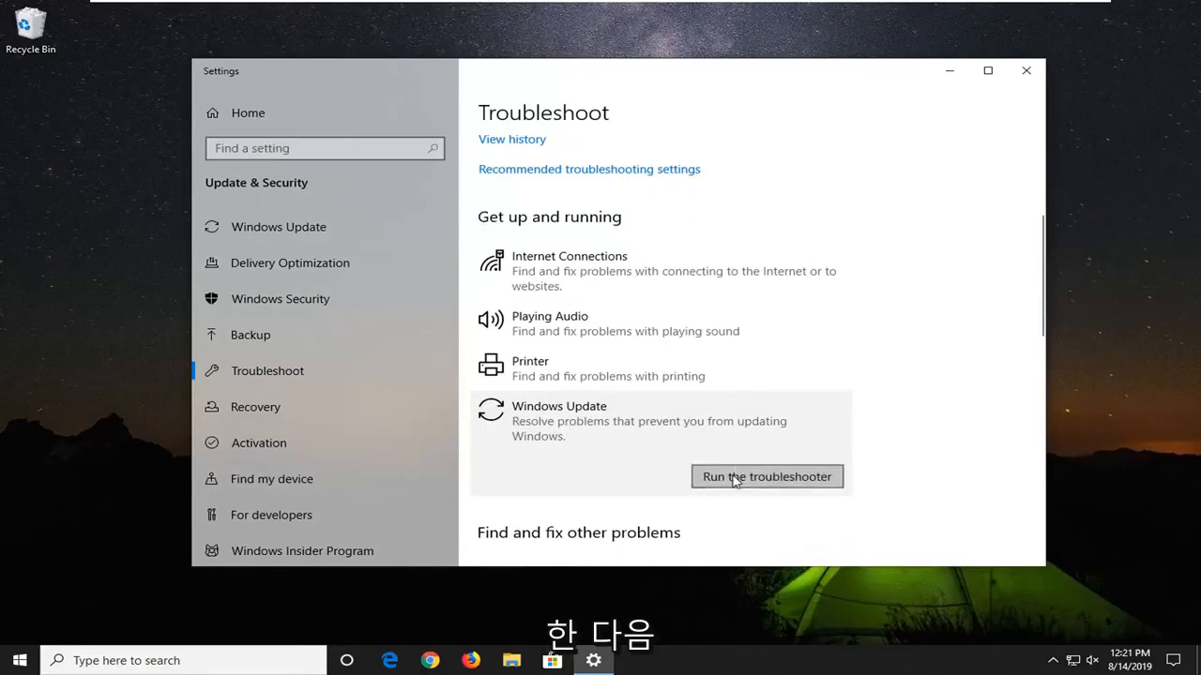
{"action": "left_click", "coordinate": [765, 477]}
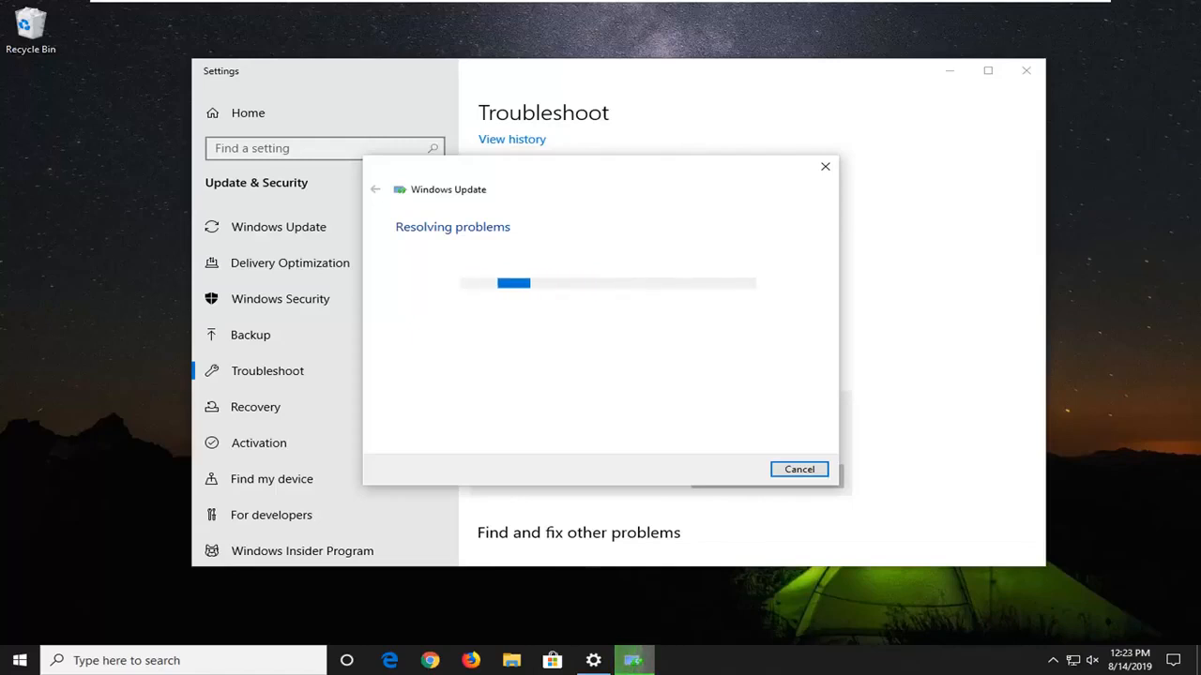
{"action": "mouse_move", "coordinate": [1137, 105]}
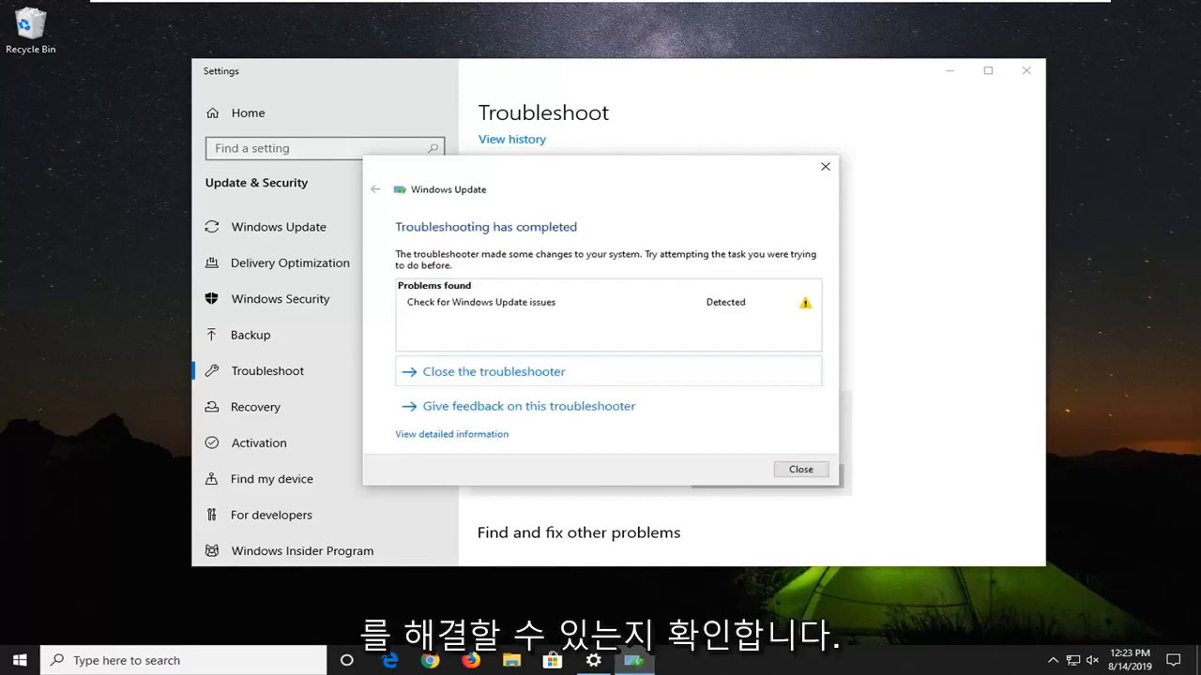
{"action": "mouse_move", "coordinate": [551, 255]}
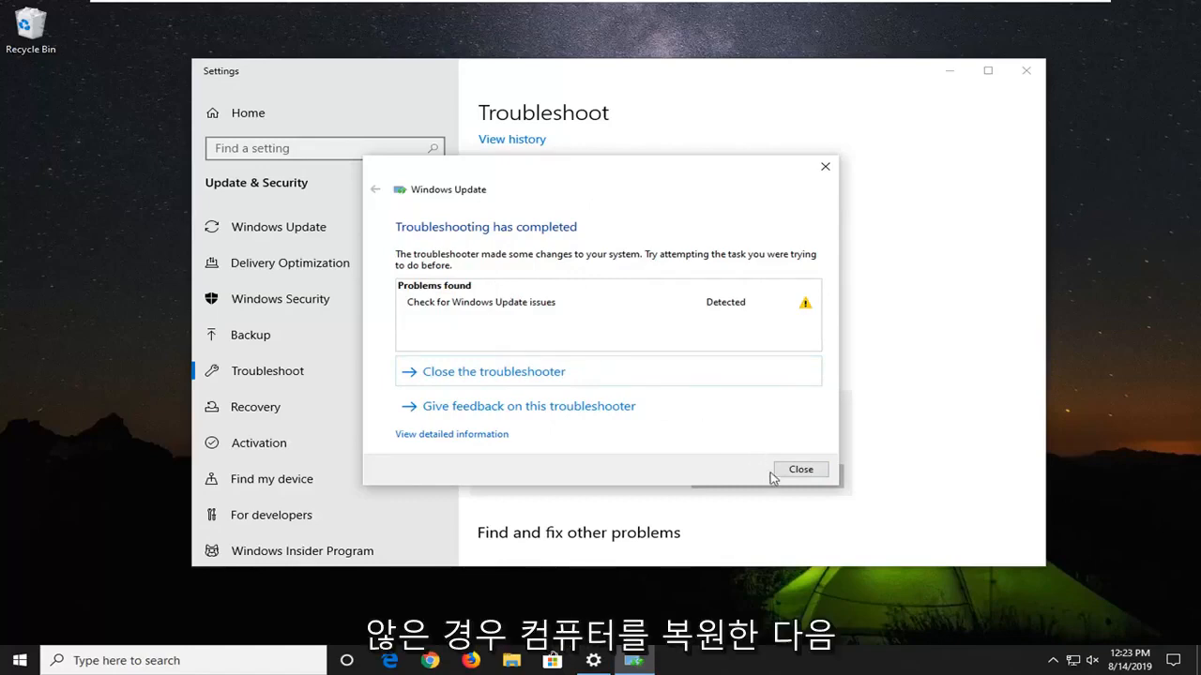
Step: Dismiss the finished troubleshooter results and close Settings, returning to the desktop
{"action": "left_click", "coordinate": [799, 469]}
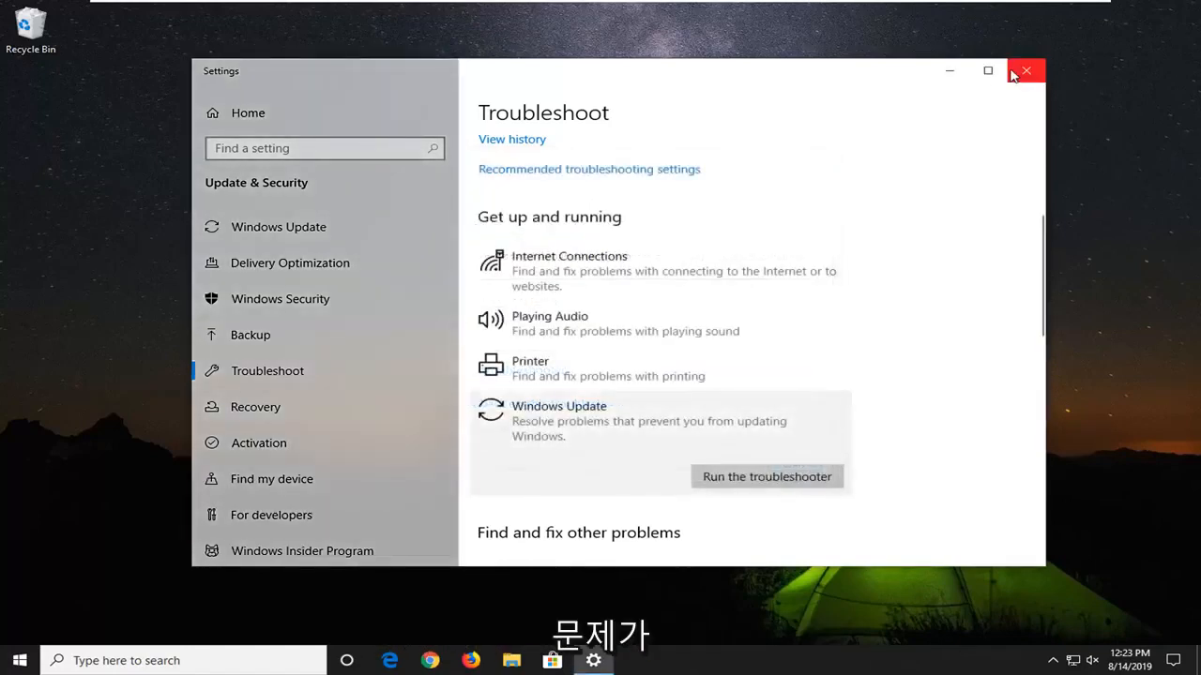
{"action": "left_click", "coordinate": [1024, 71]}
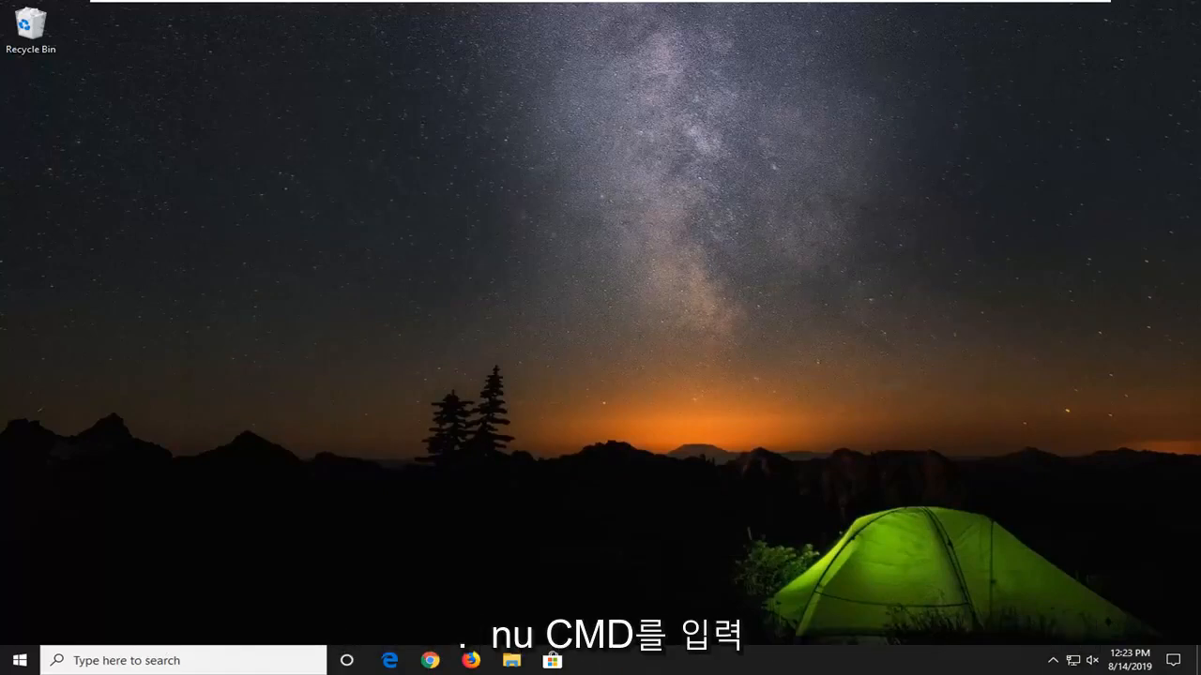
Step: Search cmd in Start and launch Command Prompt as administrator, approving the UAC prompt
{"action": "left_click", "coordinate": [19, 660]}
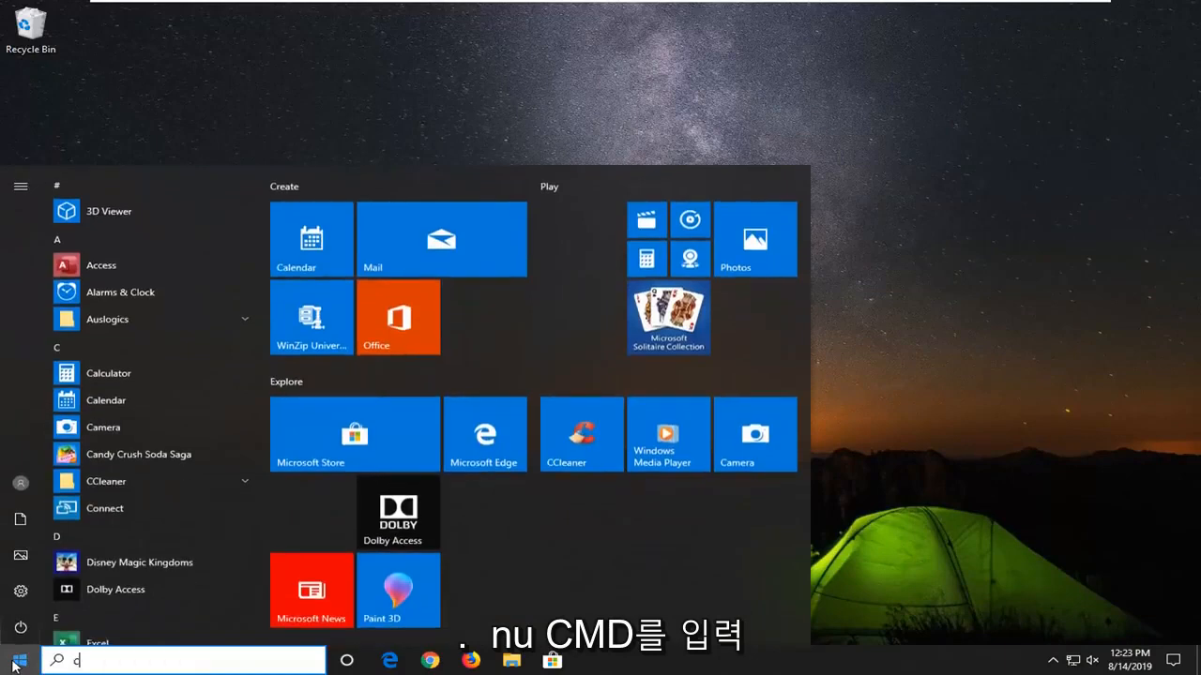
{"action": "type", "text": "md"}
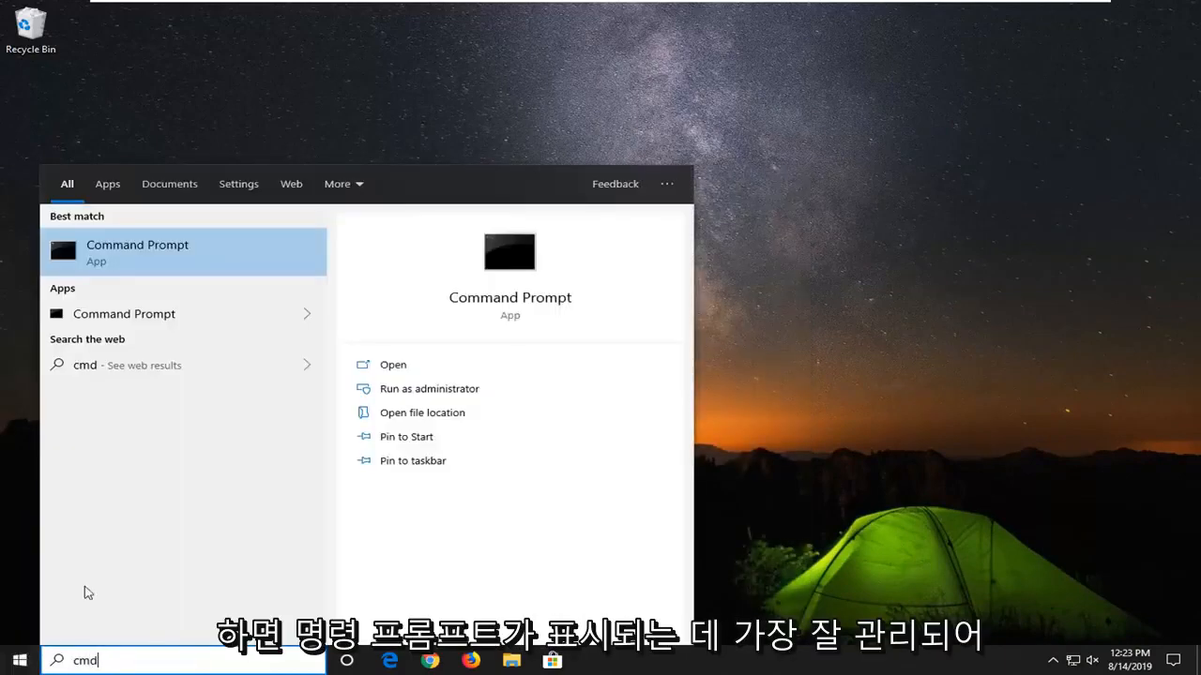
{"action": "right_click", "coordinate": [137, 252]}
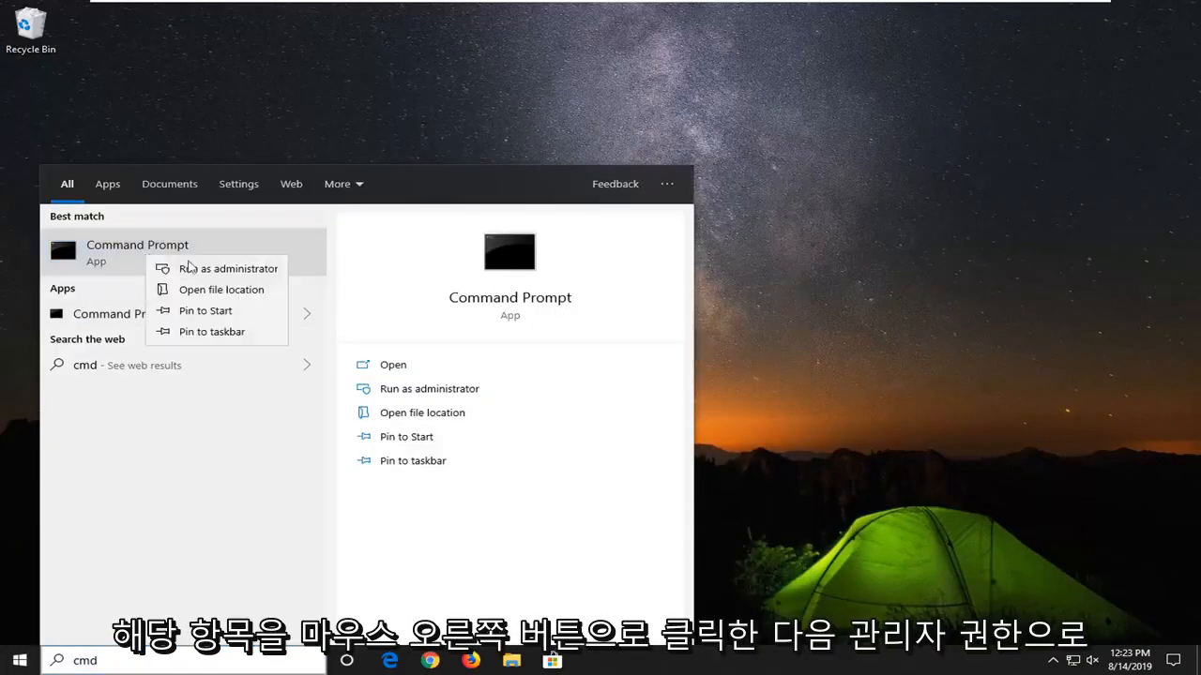
{"action": "left_click", "coordinate": [229, 269]}
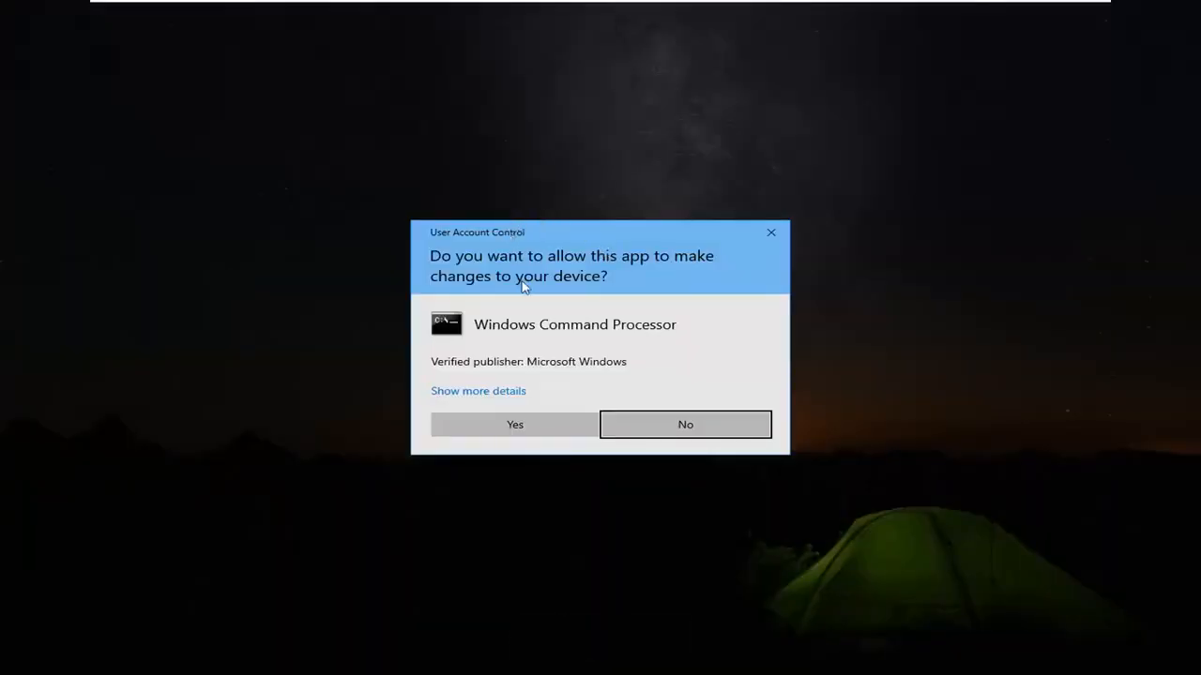
{"action": "left_click", "coordinate": [514, 424]}
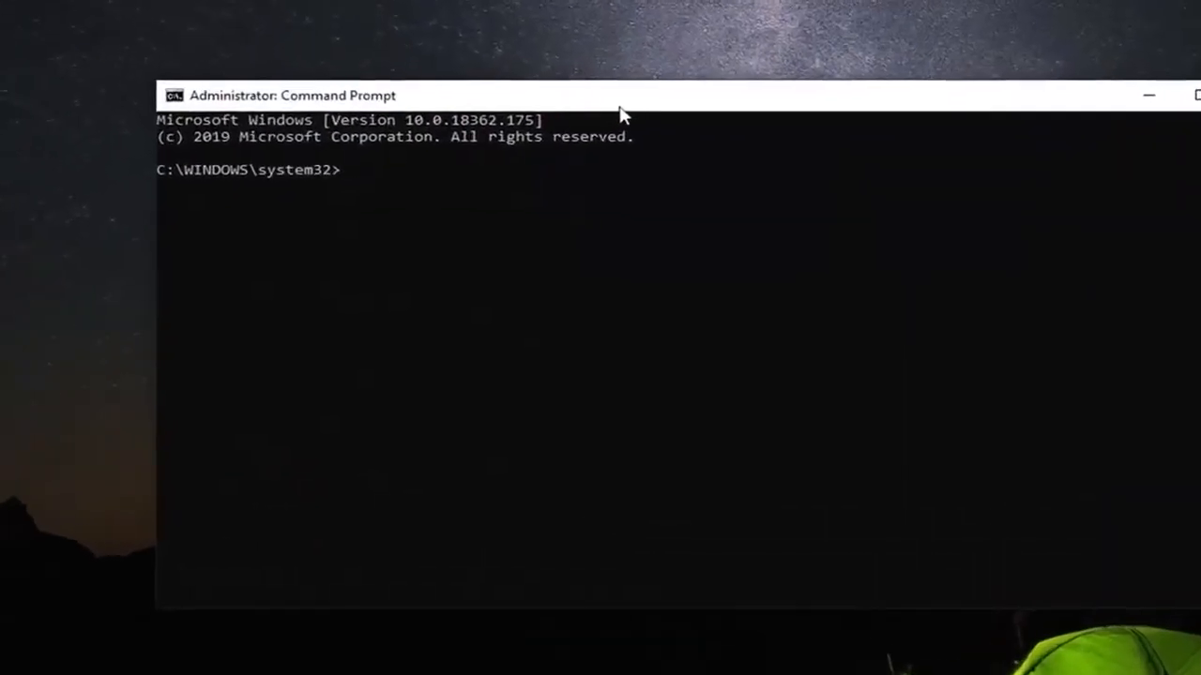
Step: Run 'net stop wuauserv' so the Windows Update service stops successfully
{"action": "type", "text": "net"}
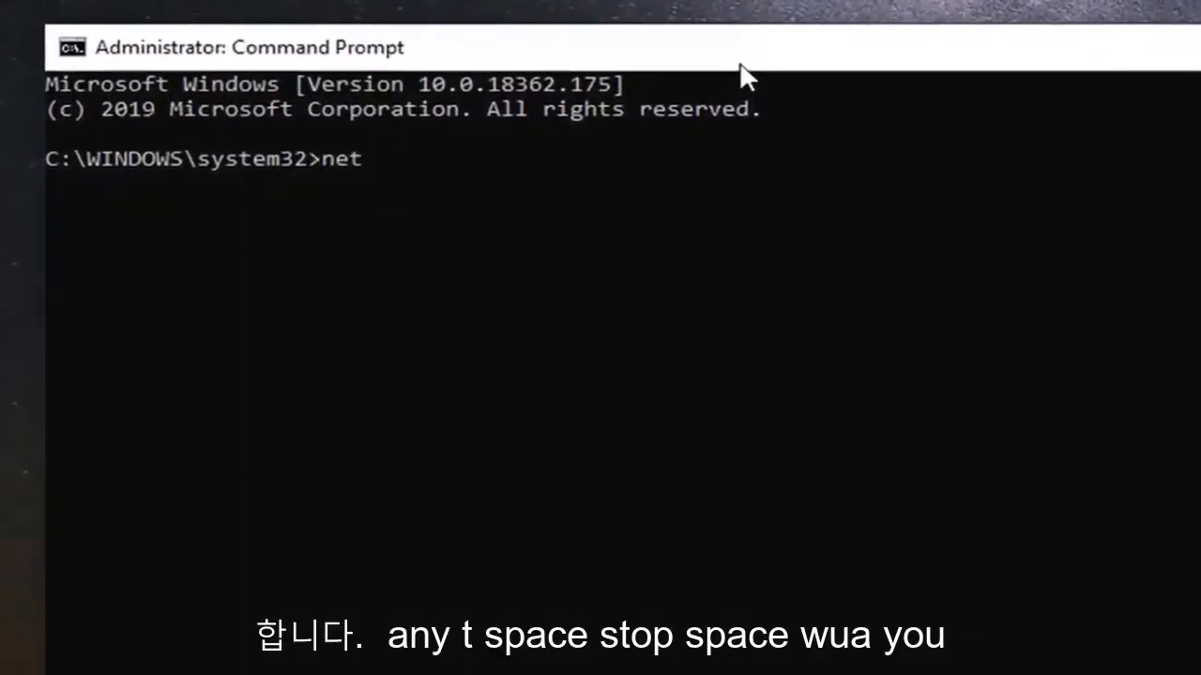
{"action": "type", "text": "stop"}
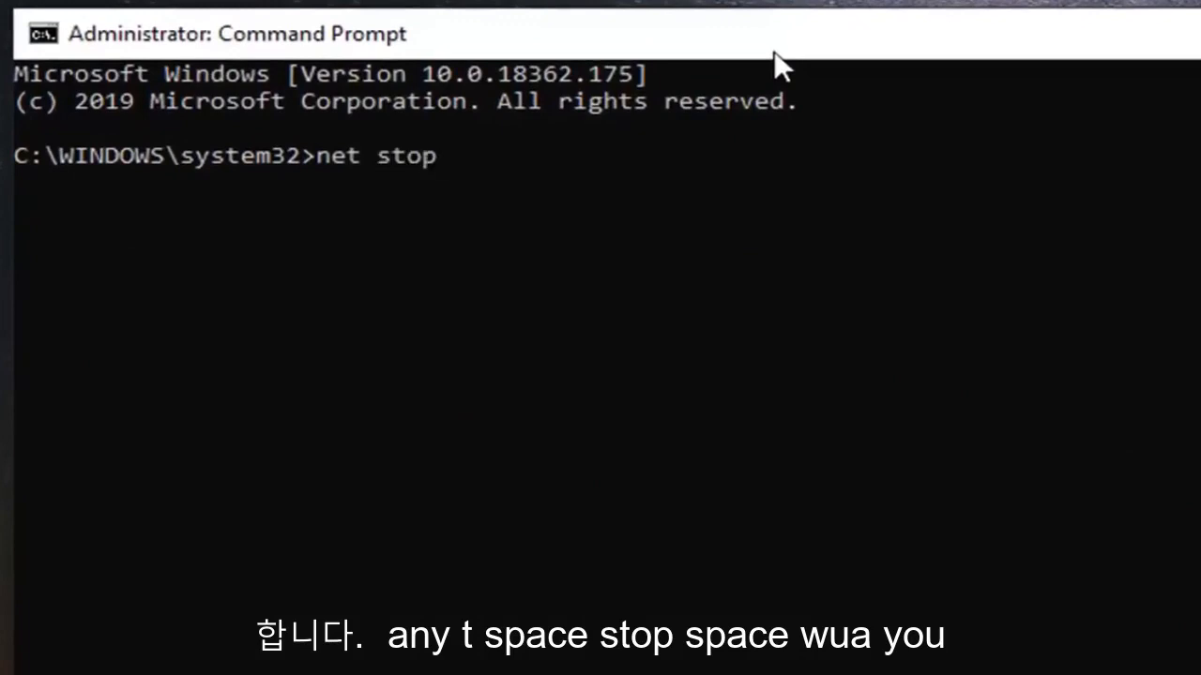
{"action": "type", "text": "wua"}
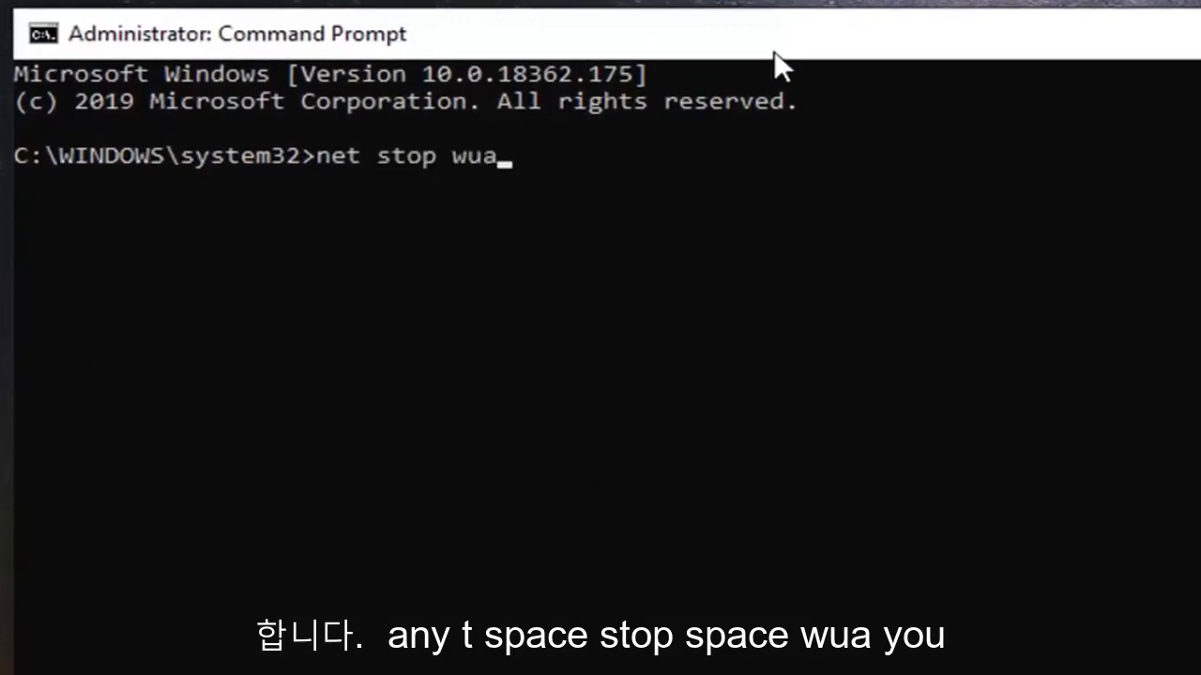
{"action": "type", "text": "userv"}
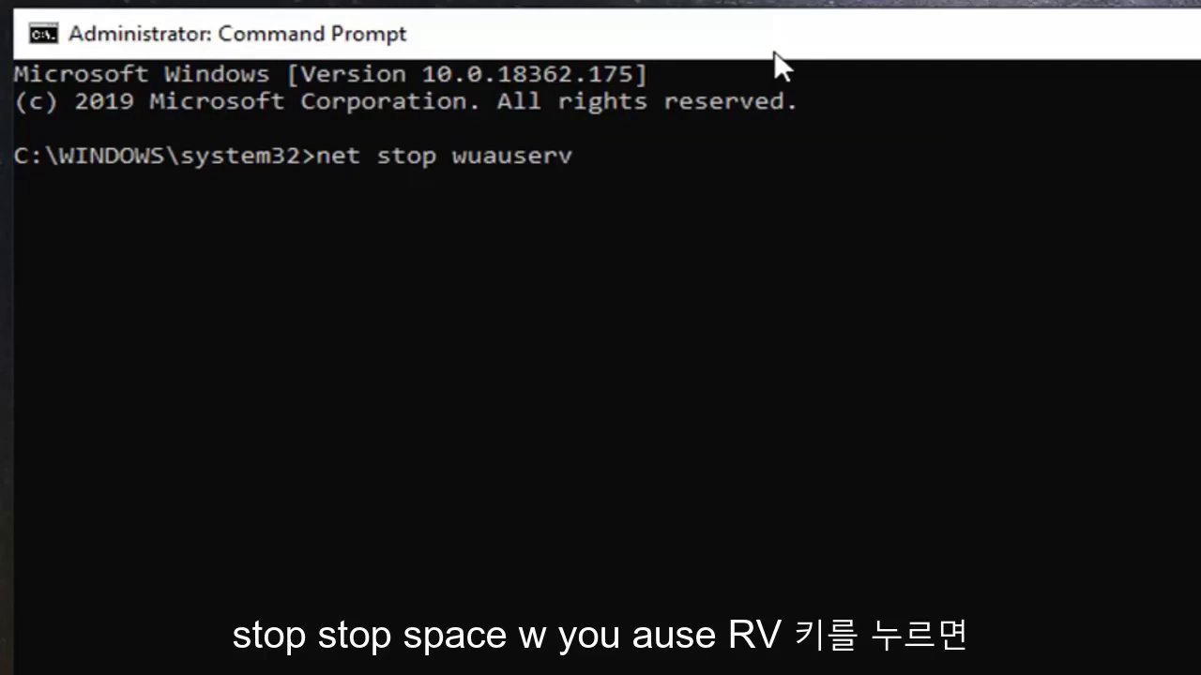
{"action": "key", "text": "enter"}
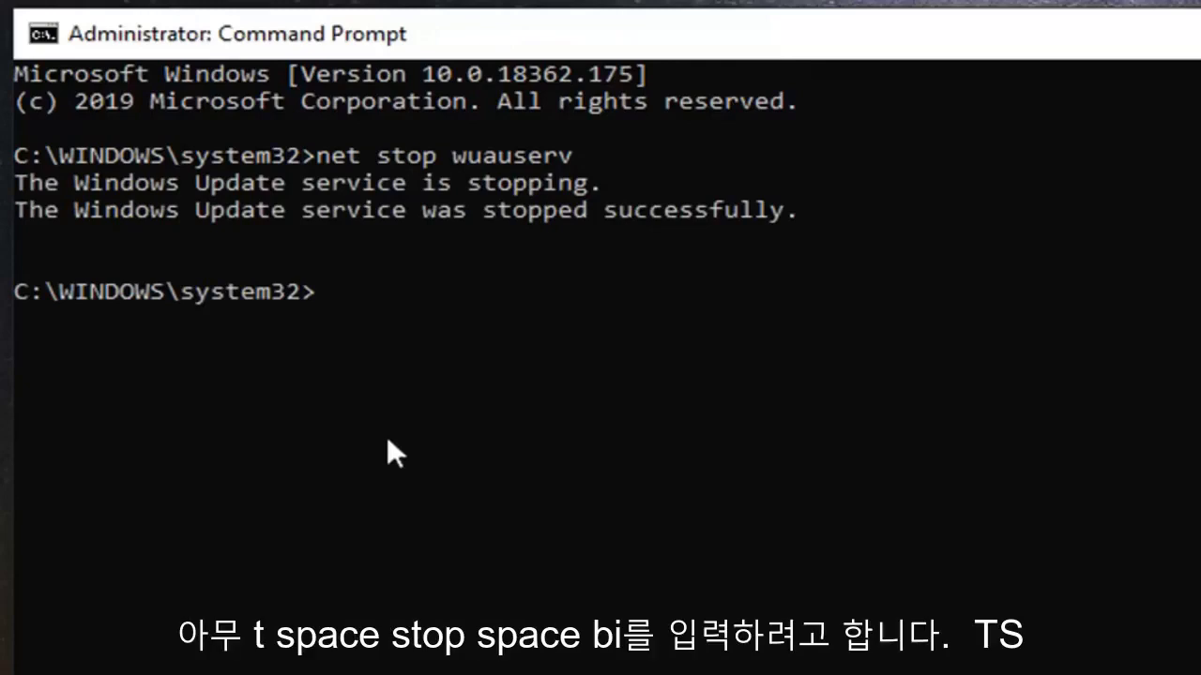
Step: Run 'net stop bits' so the Background Intelligent Transfer Service stops successfully
{"action": "type", "text": "net"}
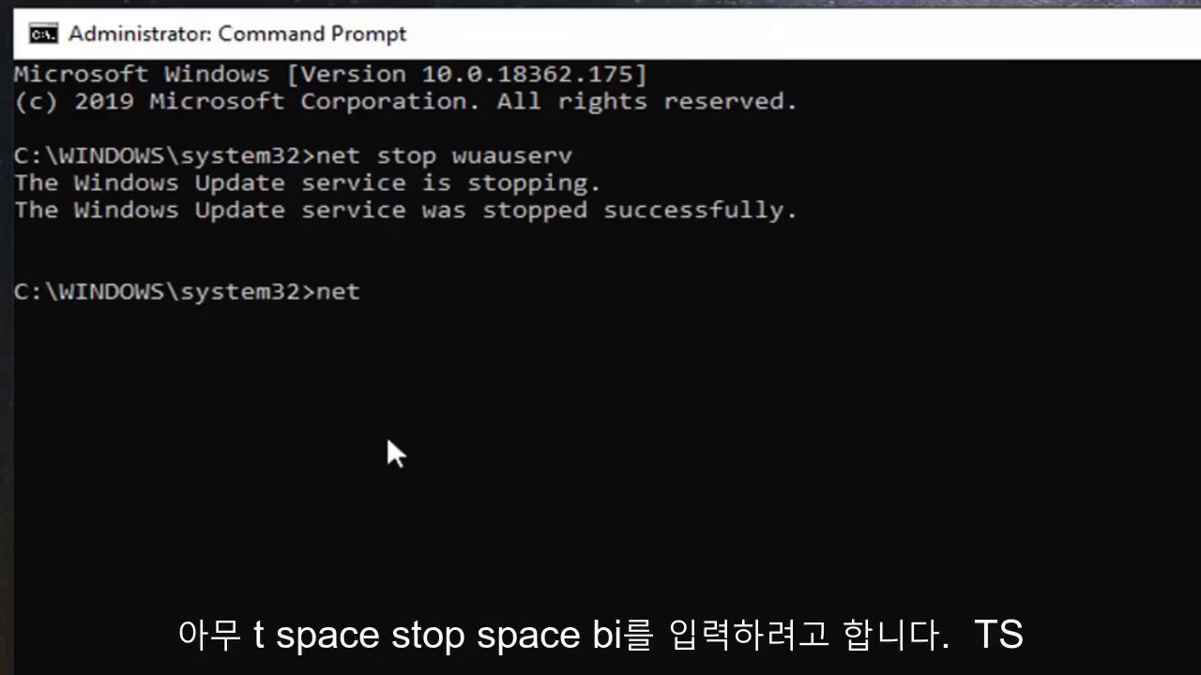
{"action": "type", "text": "stop"}
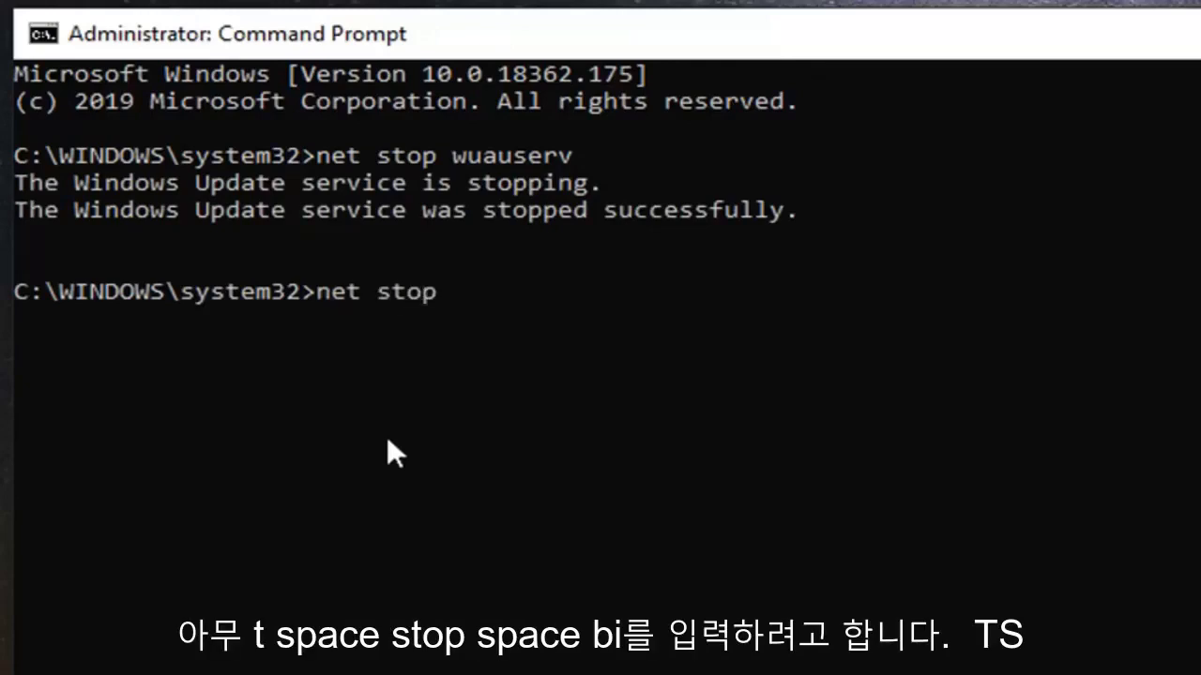
{"action": "type", "text": "bits"}
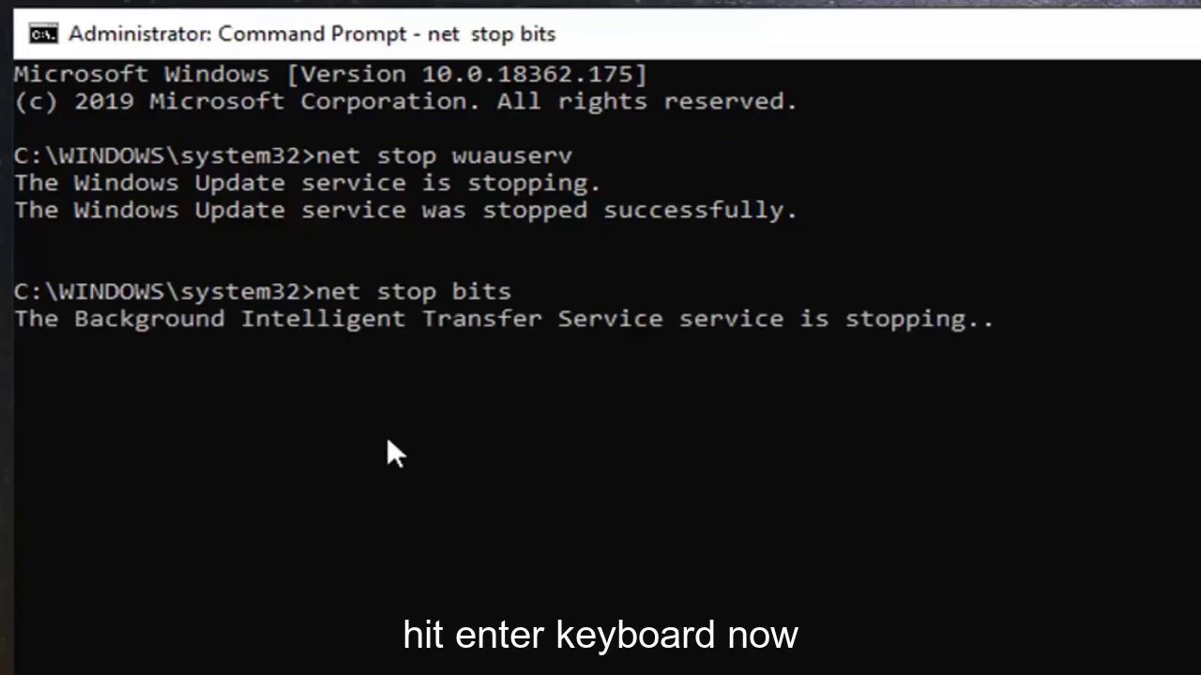
{"action": "key", "text": "enter"}
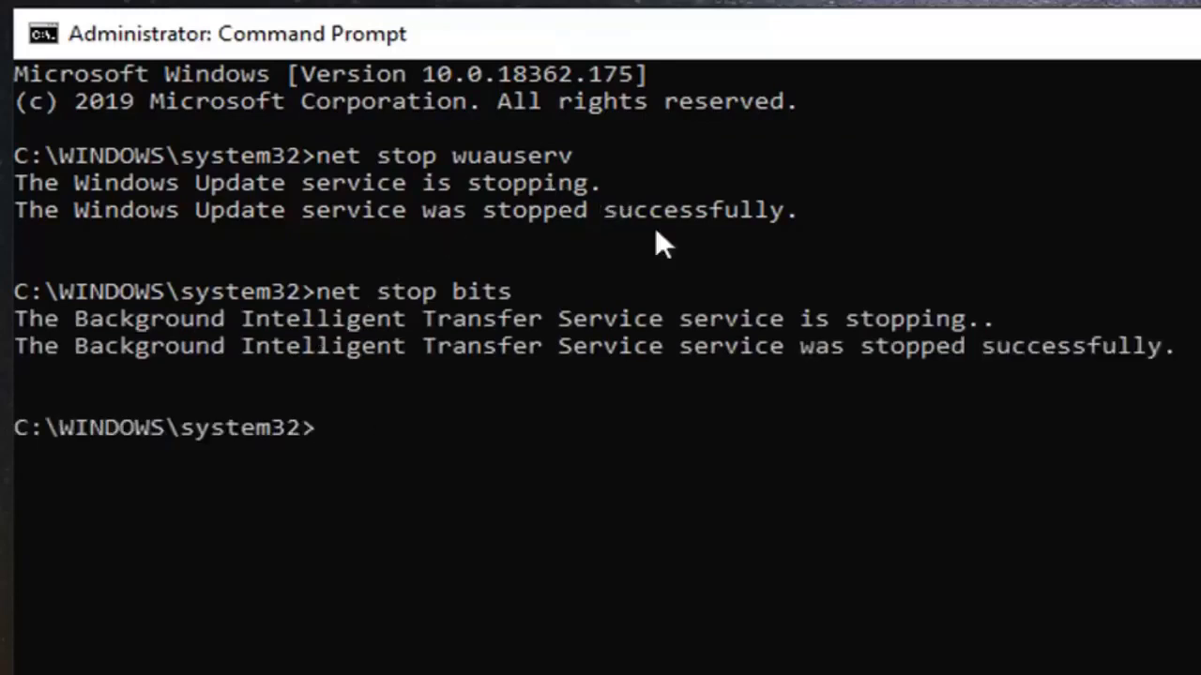
{"action": "mouse_move", "coordinate": [938, 424]}
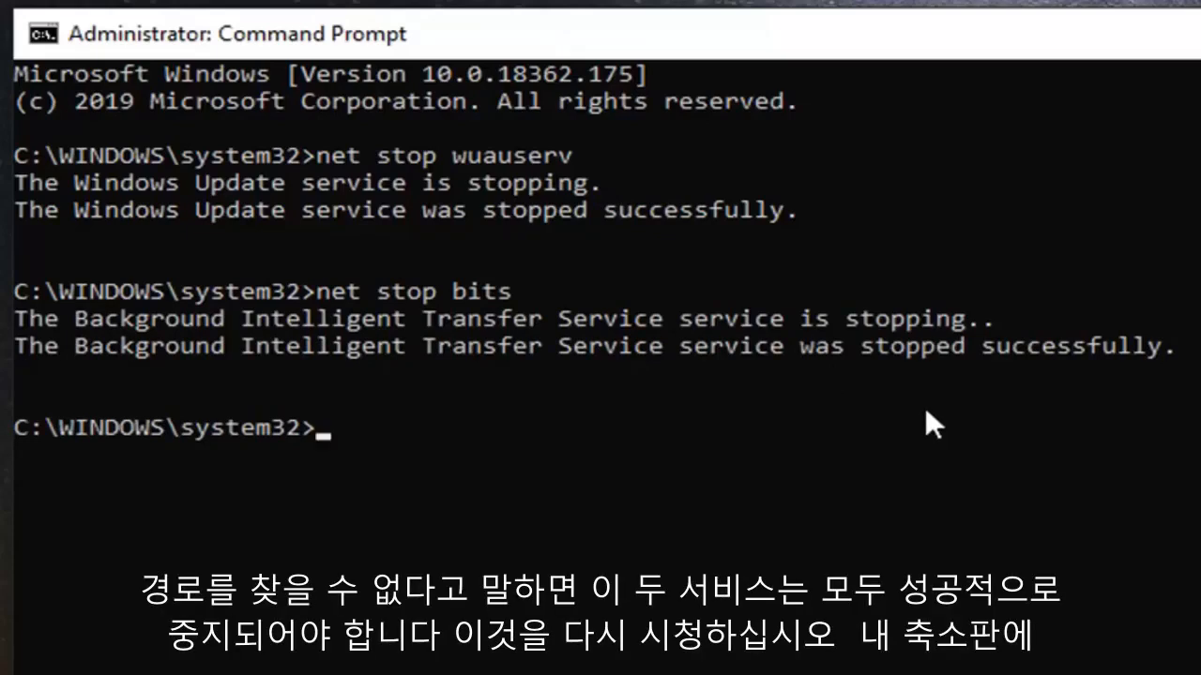
{"action": "mouse_move", "coordinate": [266, 300]}
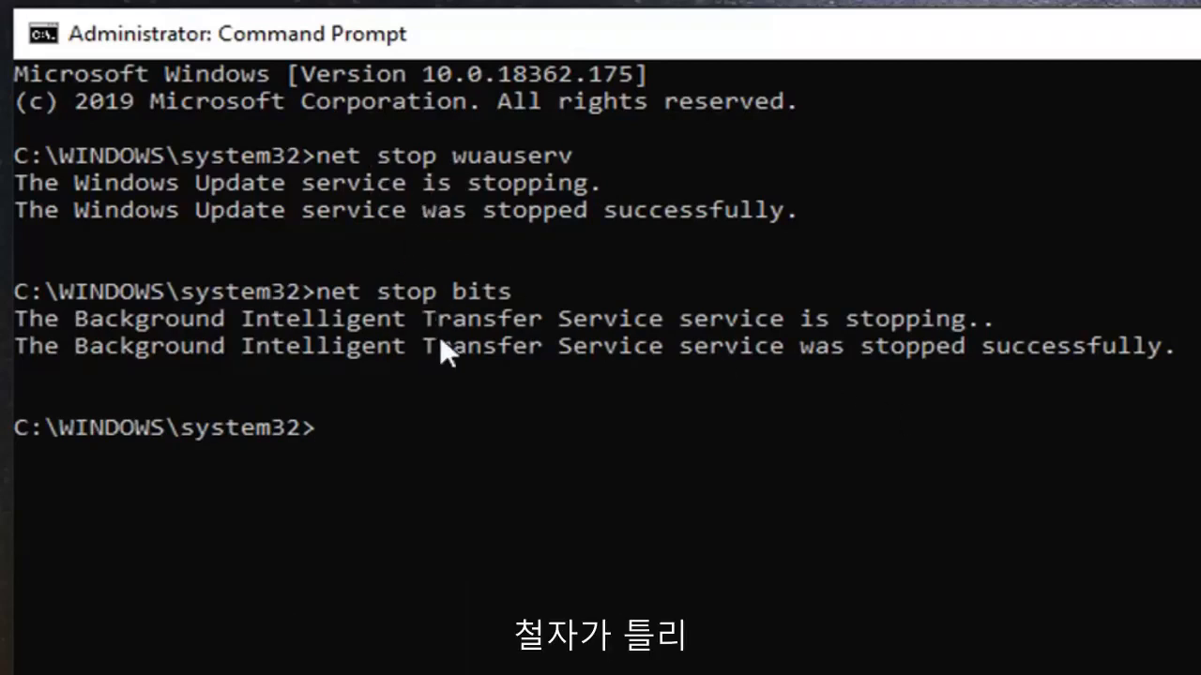
{"action": "mouse_move", "coordinate": [262, 376]}
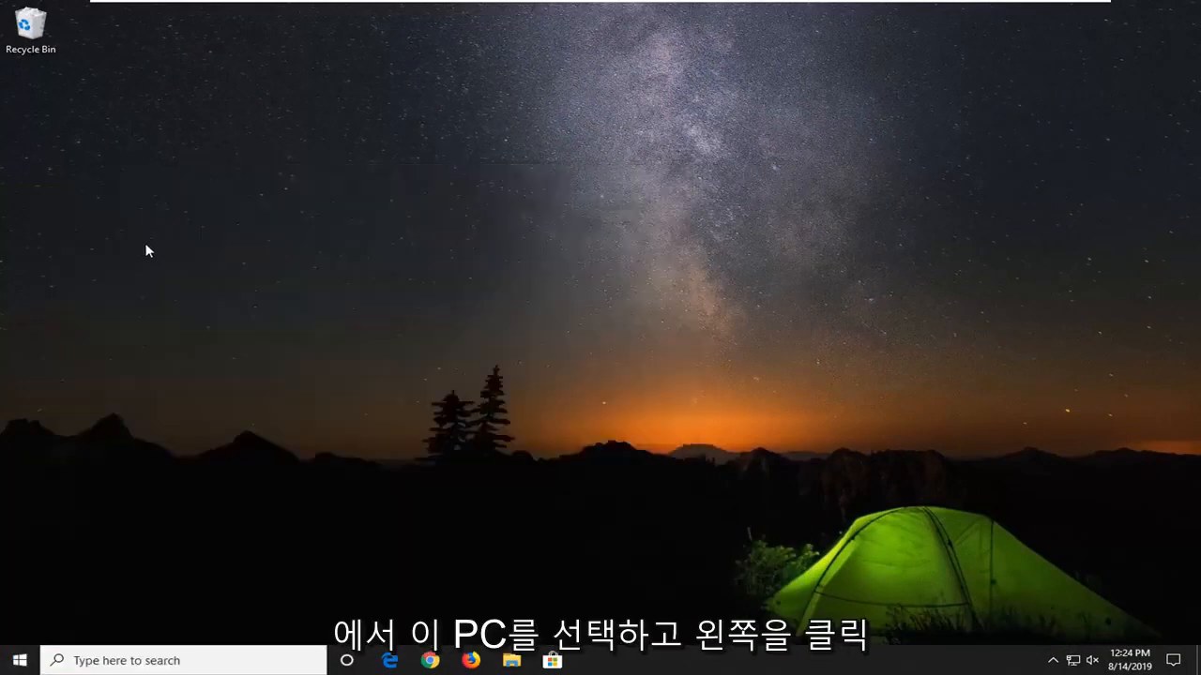
Step: Browse This PC > Local Disk (C:) > Windows and enter the SoftwareDistribution folder
{"action": "left_click", "coordinate": [510, 661]}
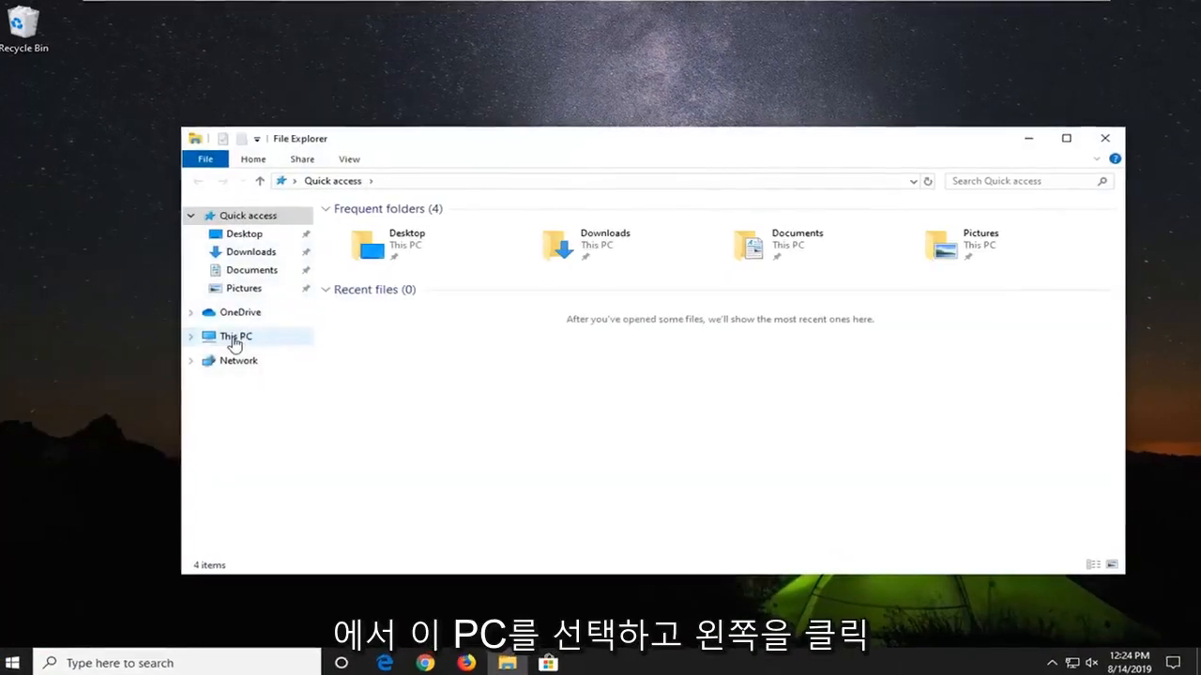
{"action": "left_click", "coordinate": [236, 336]}
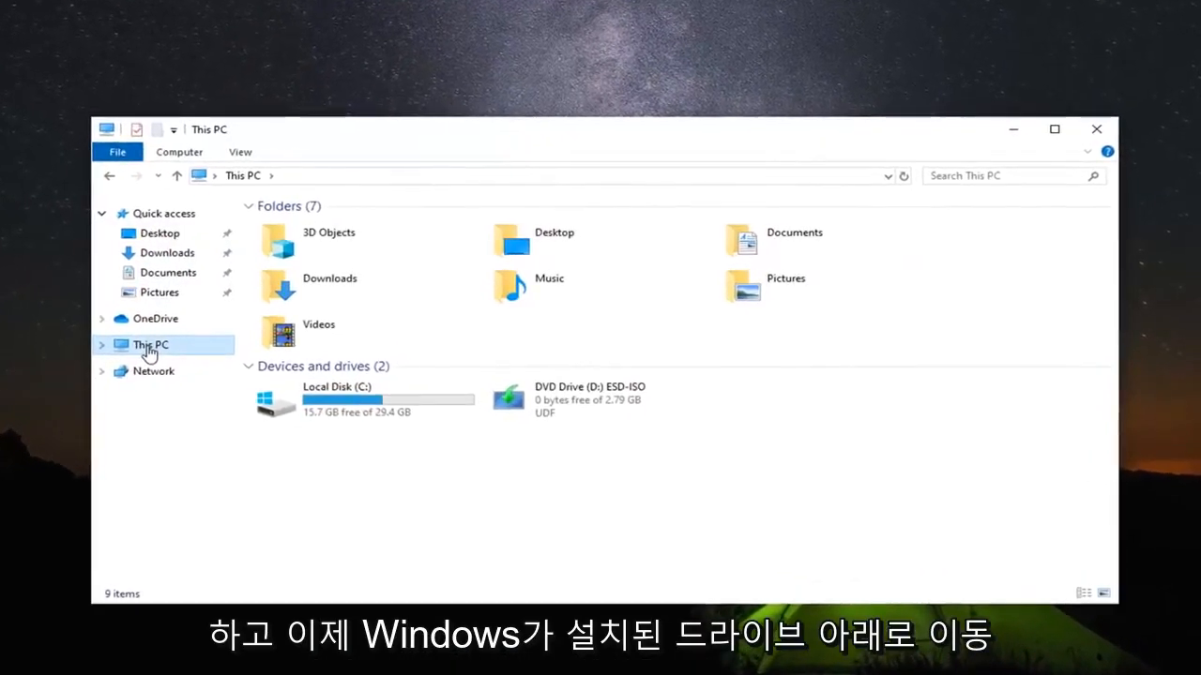
{"action": "mouse_move", "coordinate": [282, 409]}
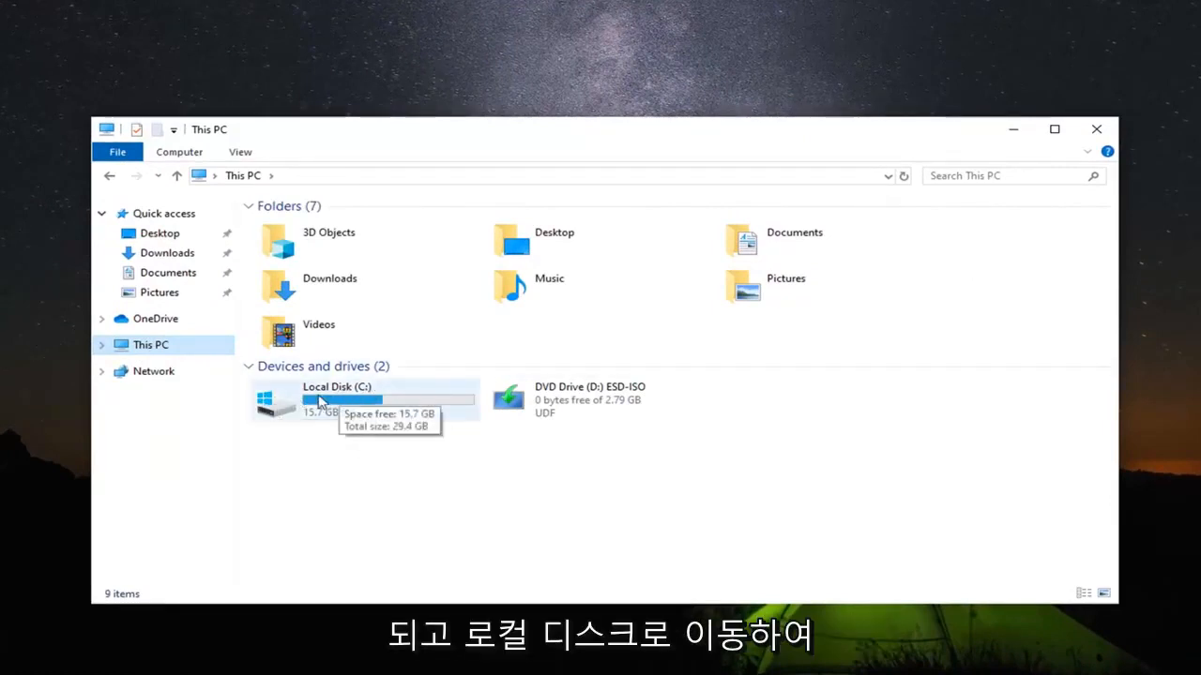
{"action": "double_click", "coordinate": [323, 400]}
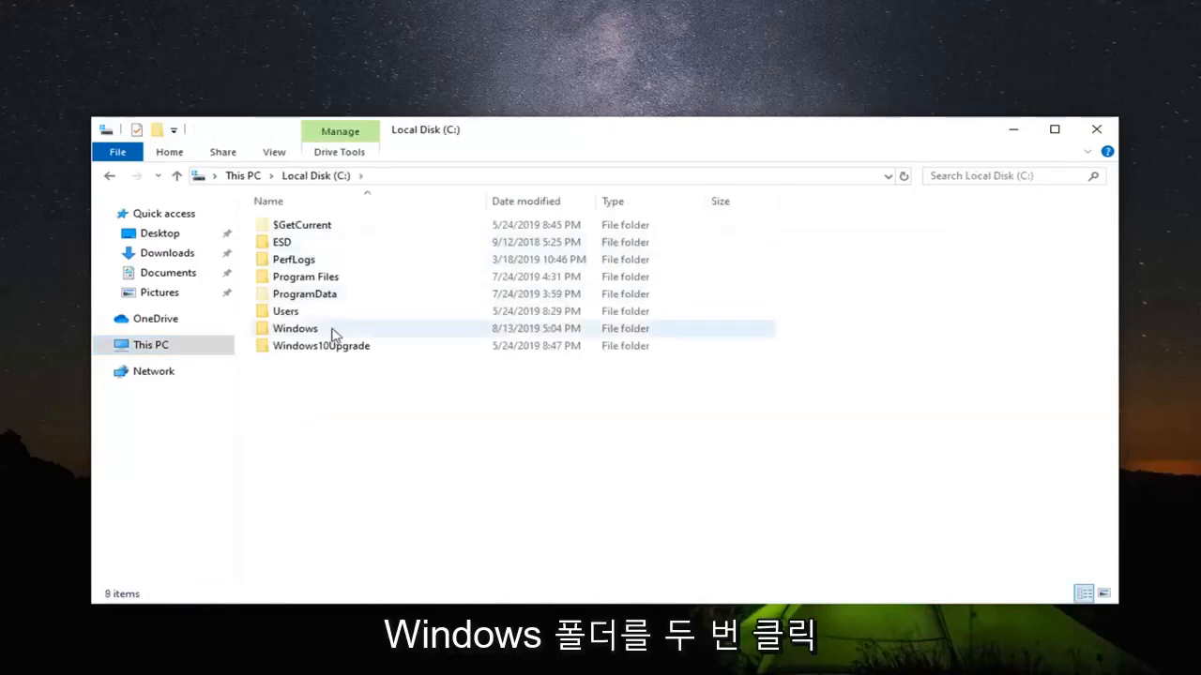
{"action": "double_click", "coordinate": [297, 328]}
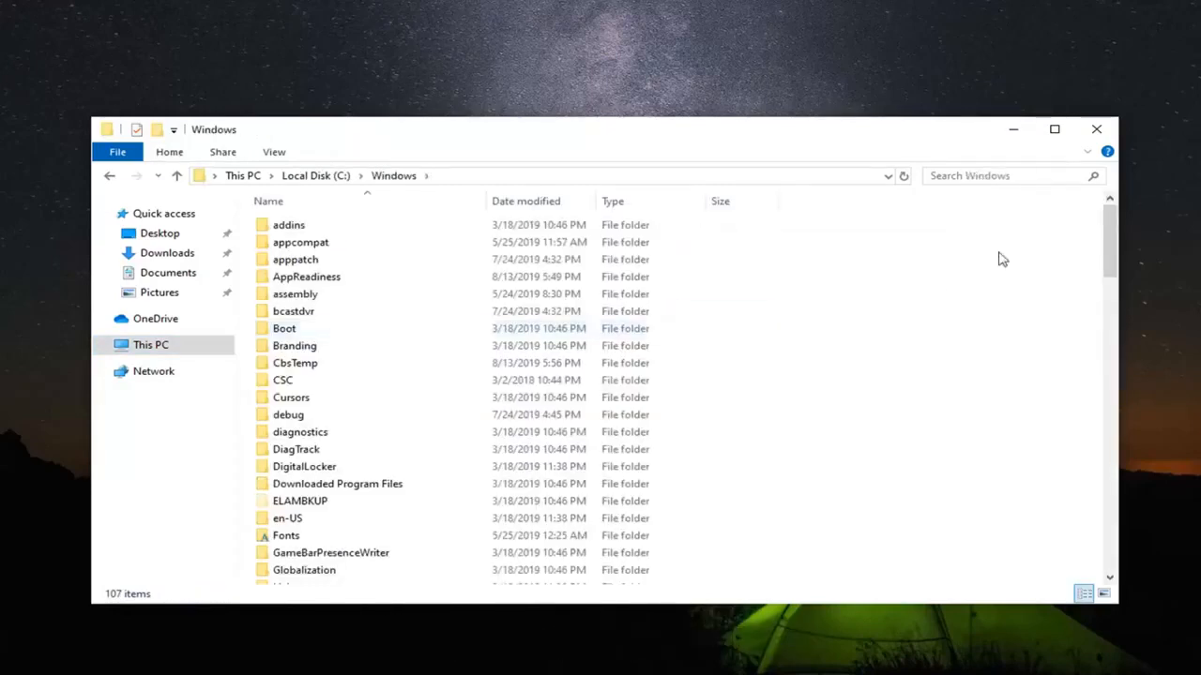
{"action": "scroll", "scroll_direction": "down", "scroll_amount": 3}
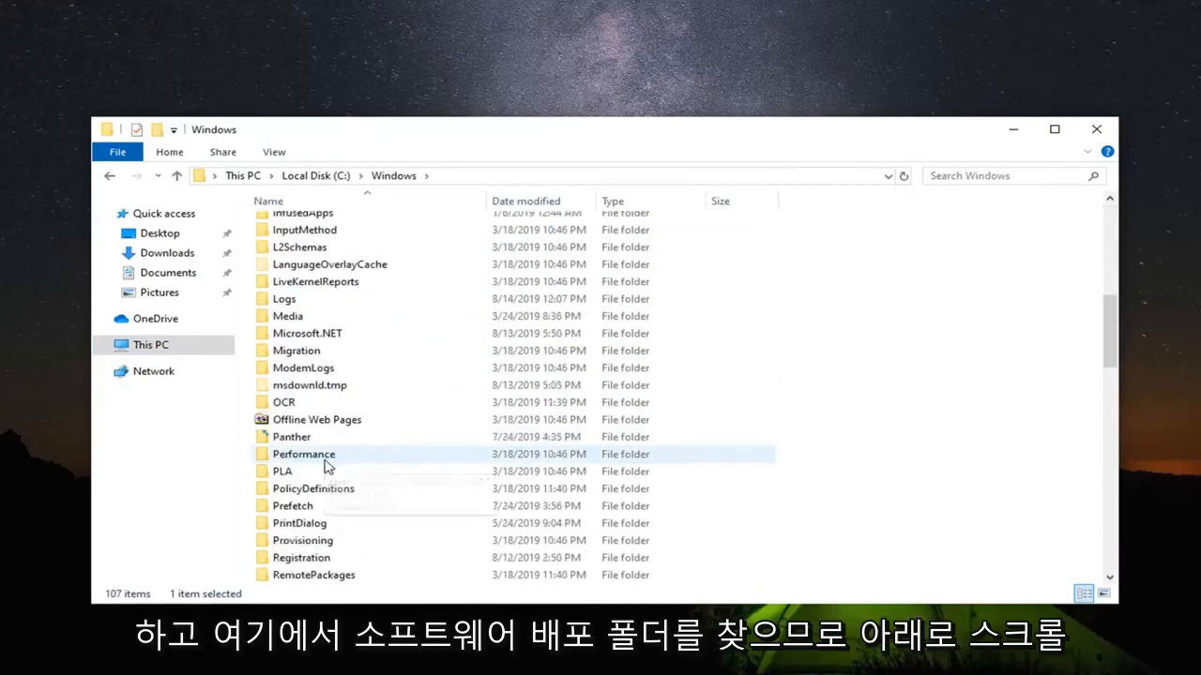
{"action": "scroll", "scroll_direction": "down", "scroll_amount": 3}
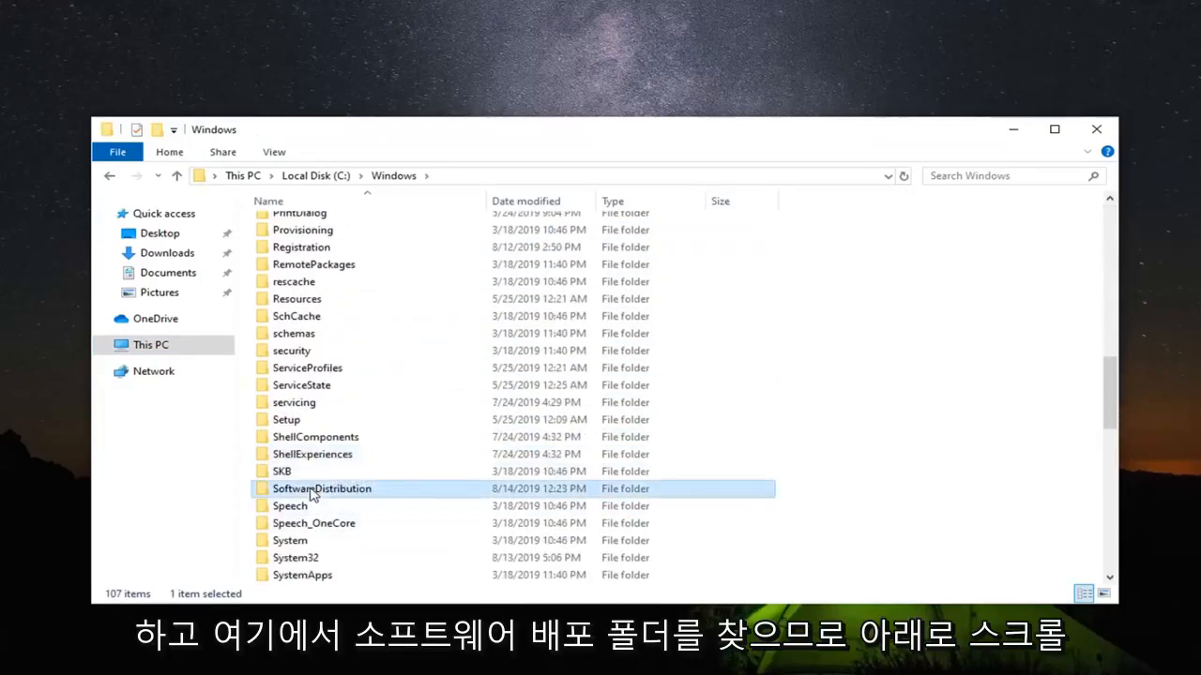
{"action": "double_click", "coordinate": [323, 487]}
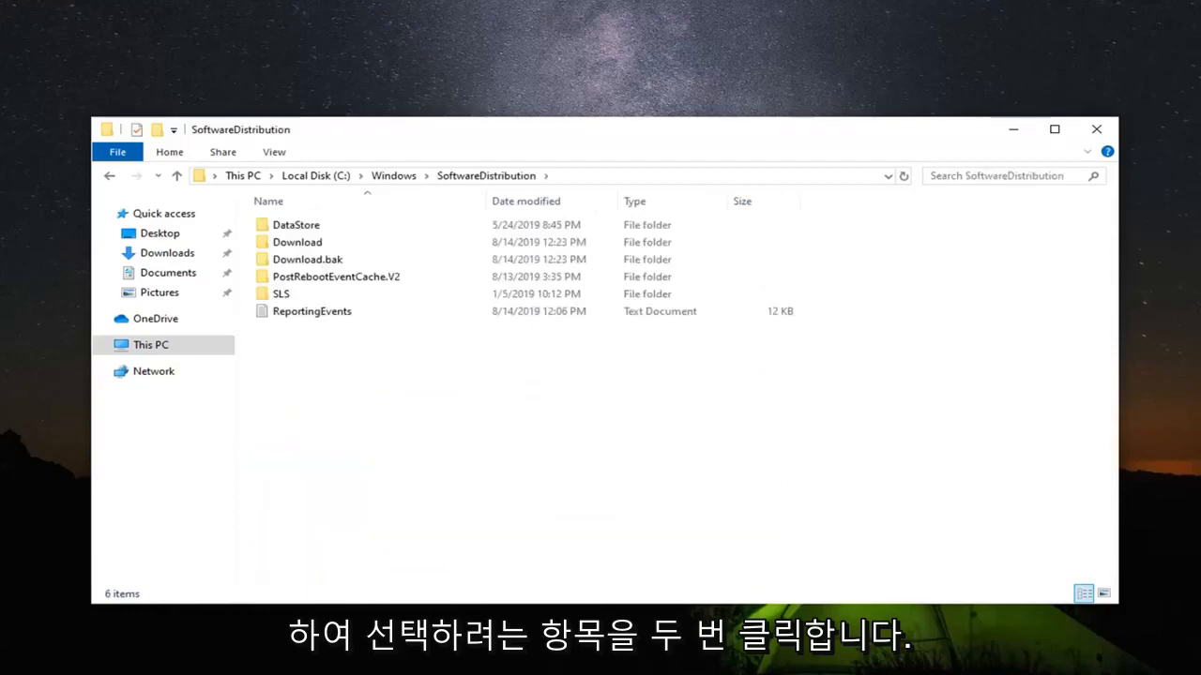
{"action": "mouse_move", "coordinate": [810, 430]}
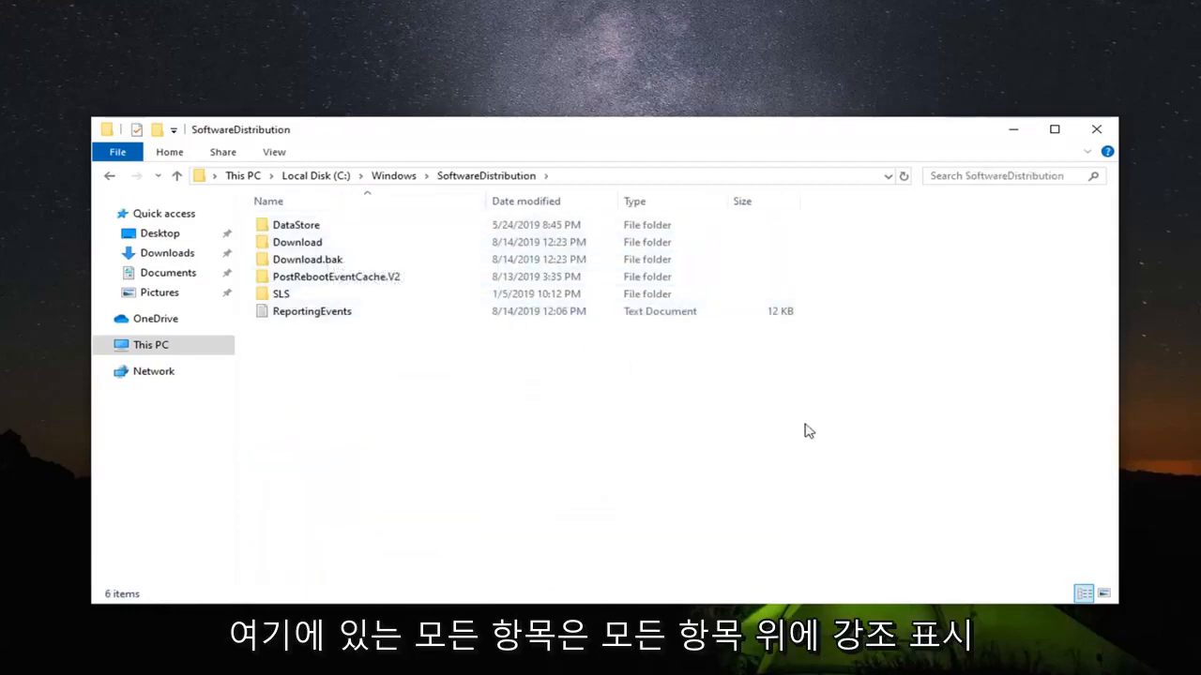
Step: Select everything in SoftwareDistribution and delete the DataStore, Download and other contents
{"action": "key", "text": "ctrl+a"}
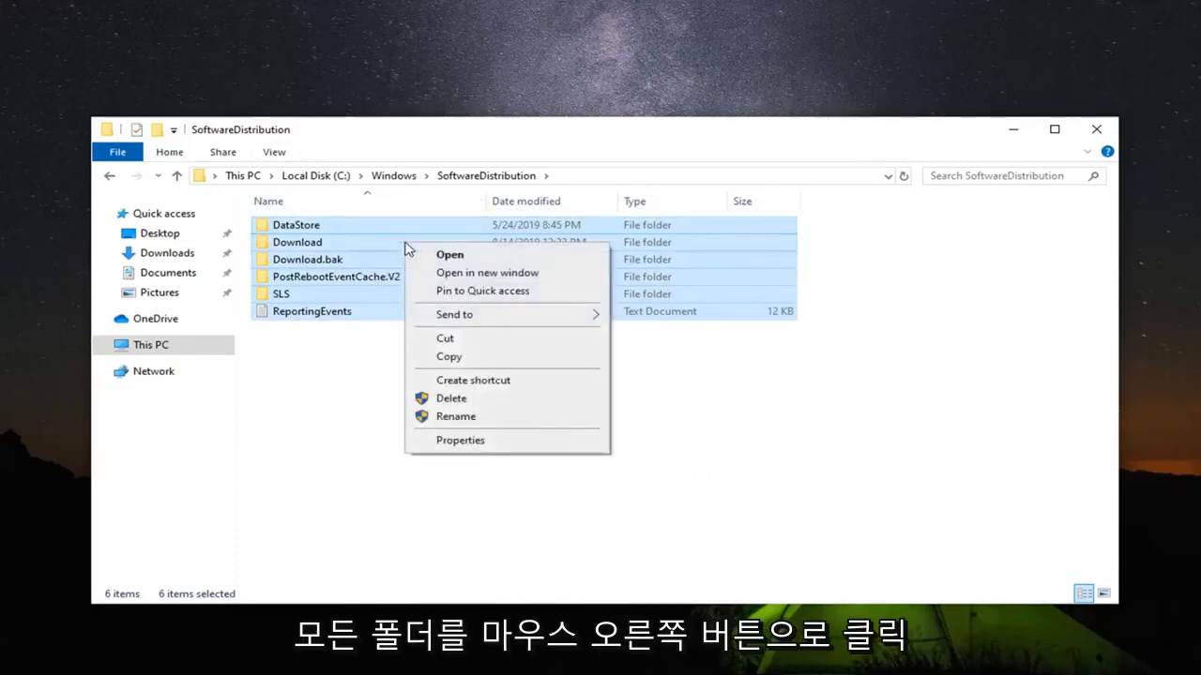
{"action": "left_click", "coordinate": [451, 397]}
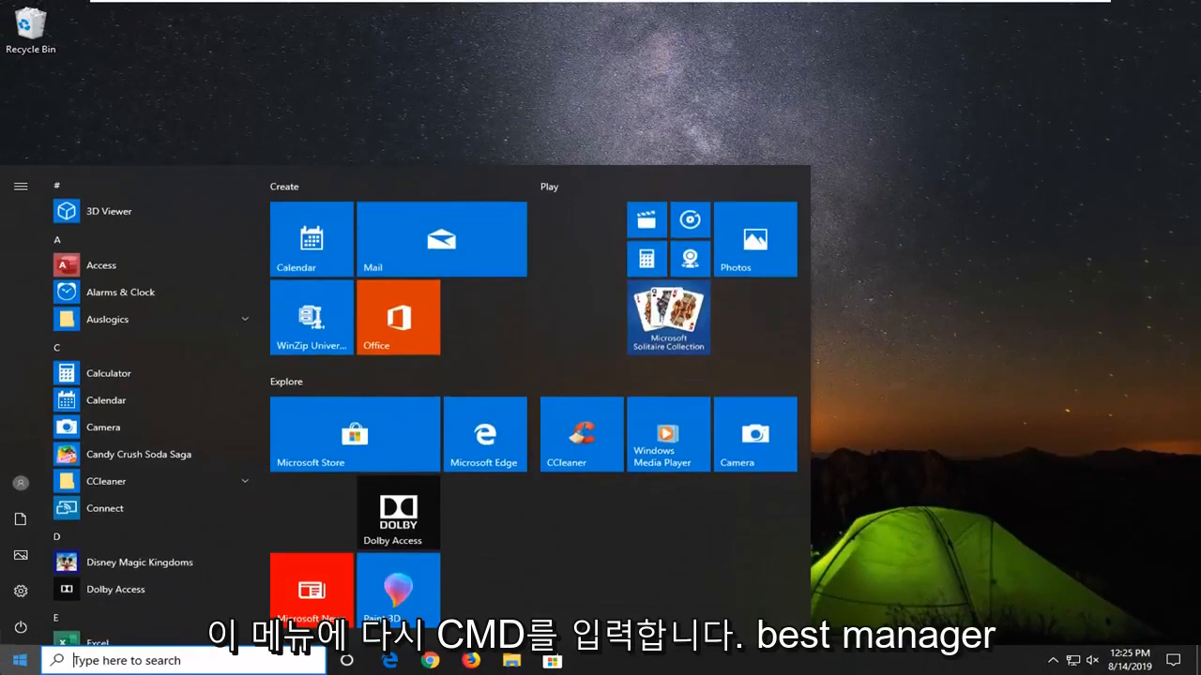
Step: Search cmd and launch Command Prompt as administrator again, approving the UAC prompt
{"action": "type", "text": "cmd"}
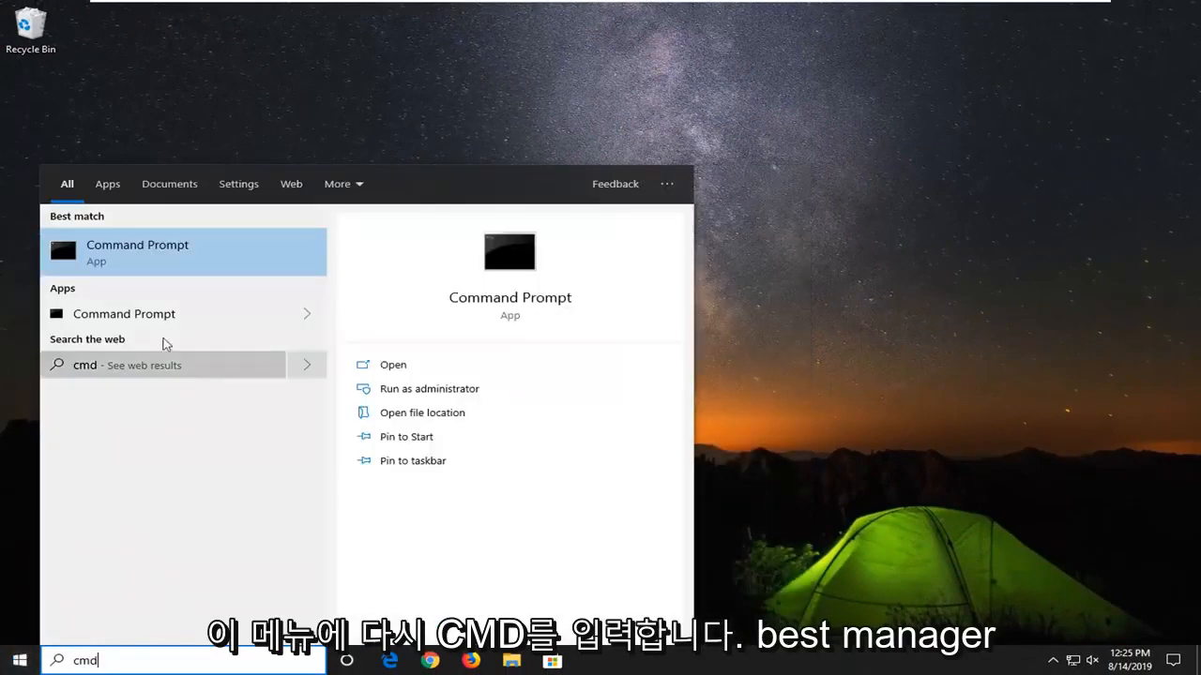
{"action": "right_click", "coordinate": [137, 251]}
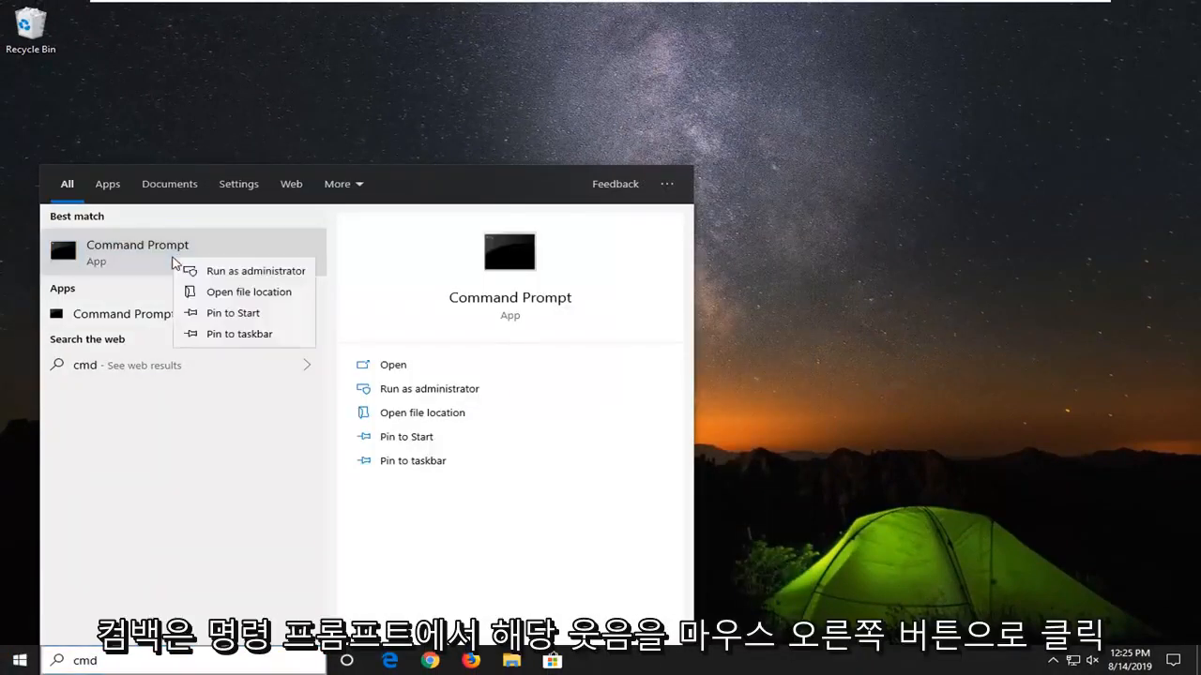
{"action": "left_click", "coordinate": [255, 270]}
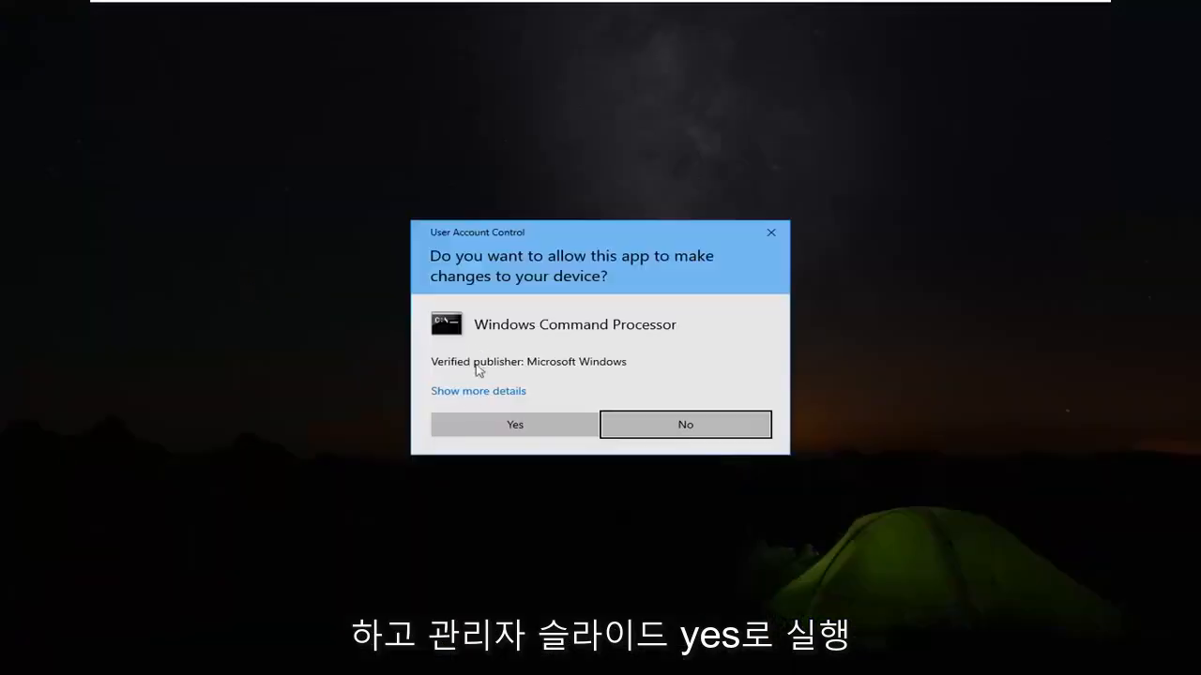
{"action": "left_click", "coordinate": [515, 424]}
{"action": "type", "text": "net"}
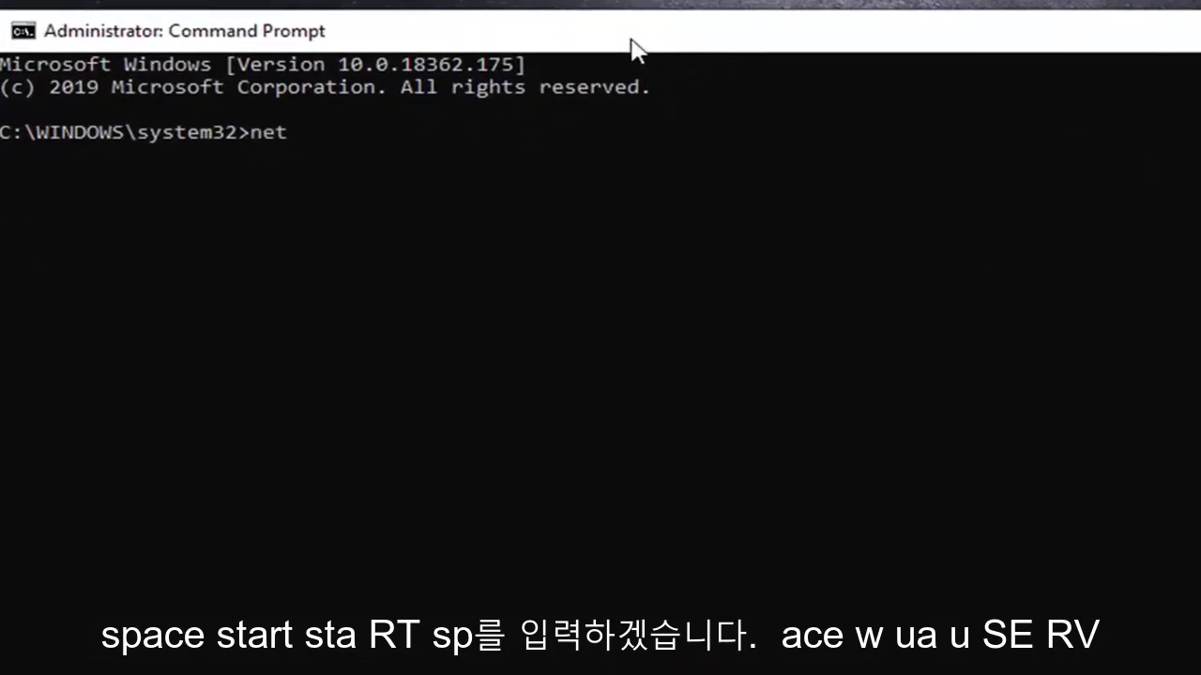
Step: Run 'net start wuauserv' so the Windows Update service starts successfully
{"action": "type", "text": "start"}
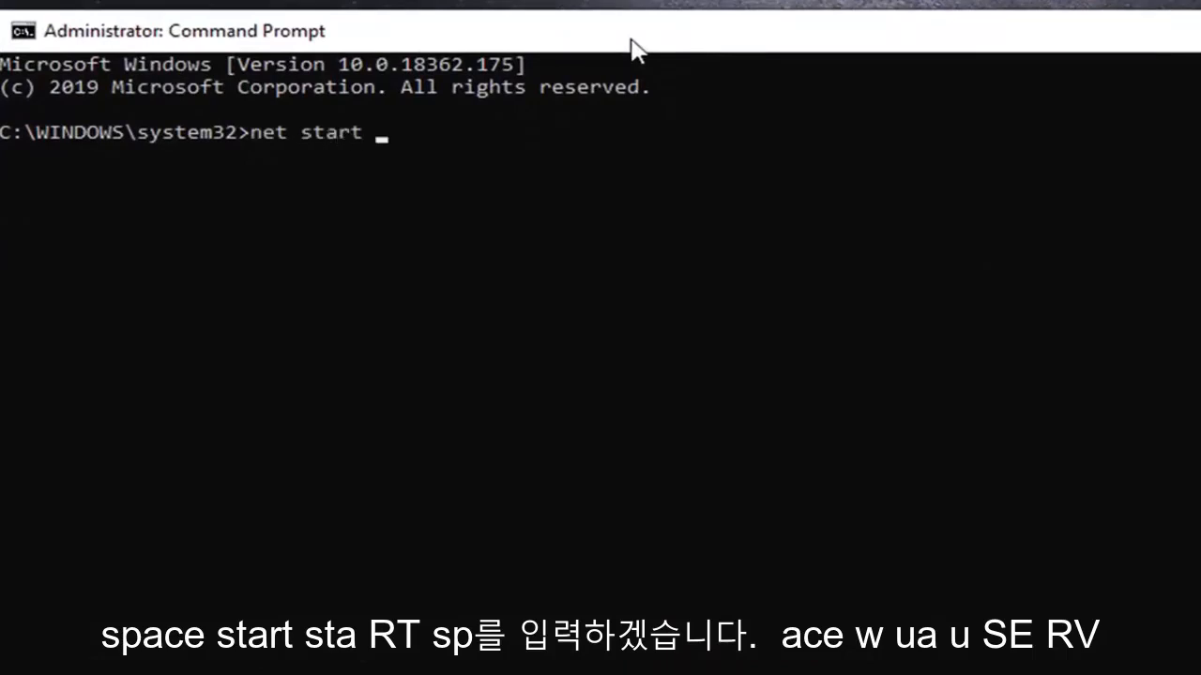
{"action": "type", "text": "wua"}
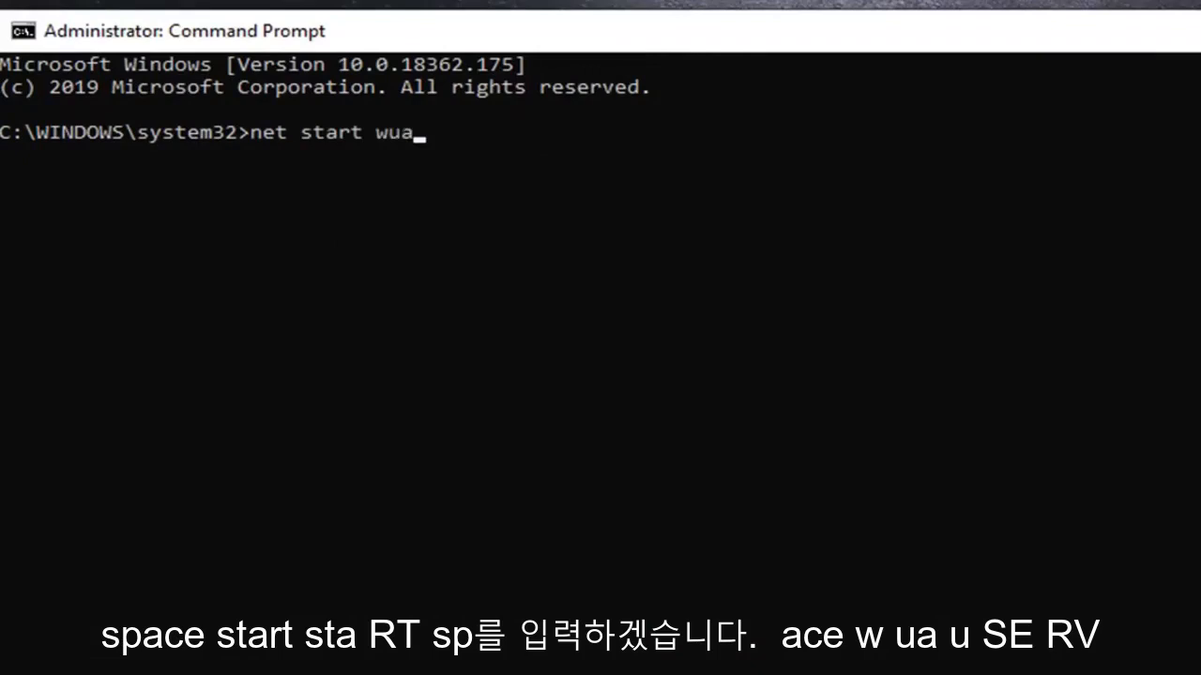
{"action": "type", "text": "use"}
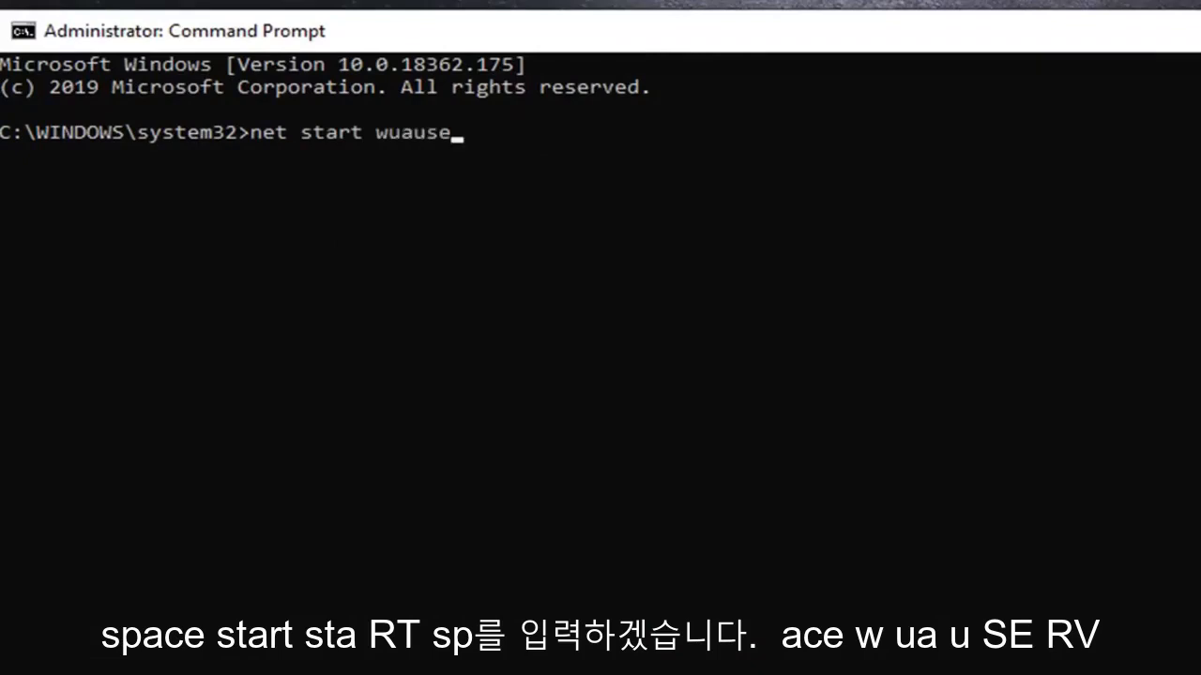
{"action": "type", "text": "rv"}
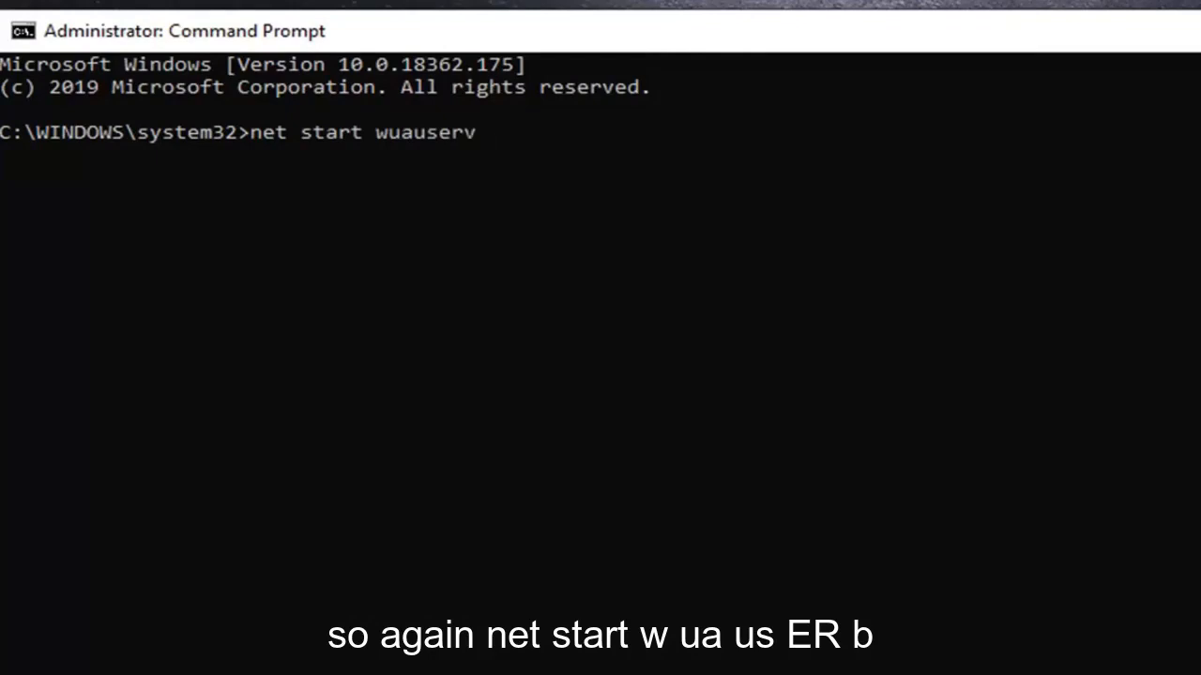
{"action": "key", "text": "enter"}
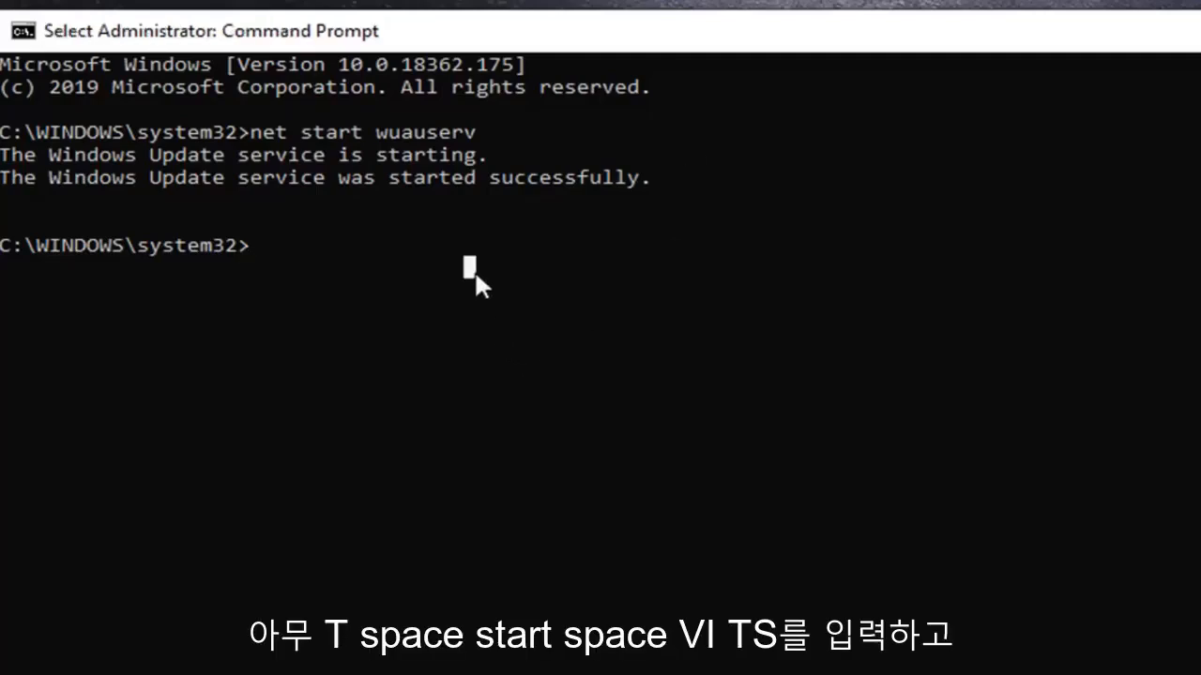
Step: Run 'net start bits' to restart the Background Intelligent Transfer Service
{"action": "type", "text": "net start bi"}
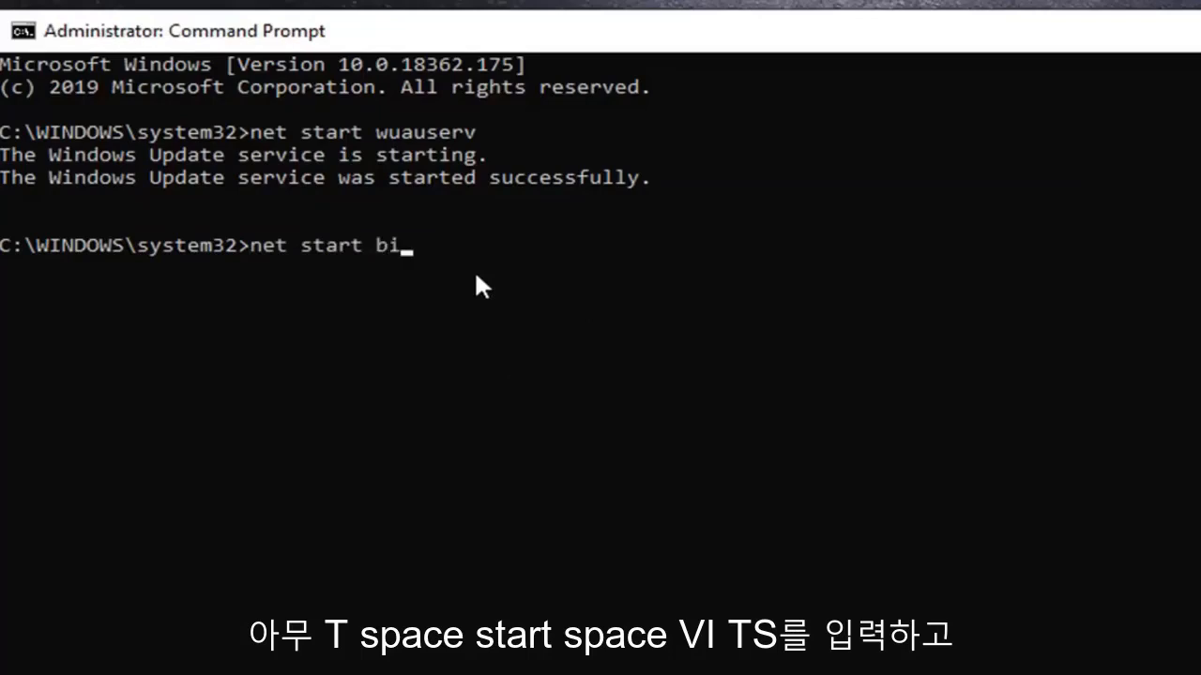
{"action": "type", "text": "ts"}
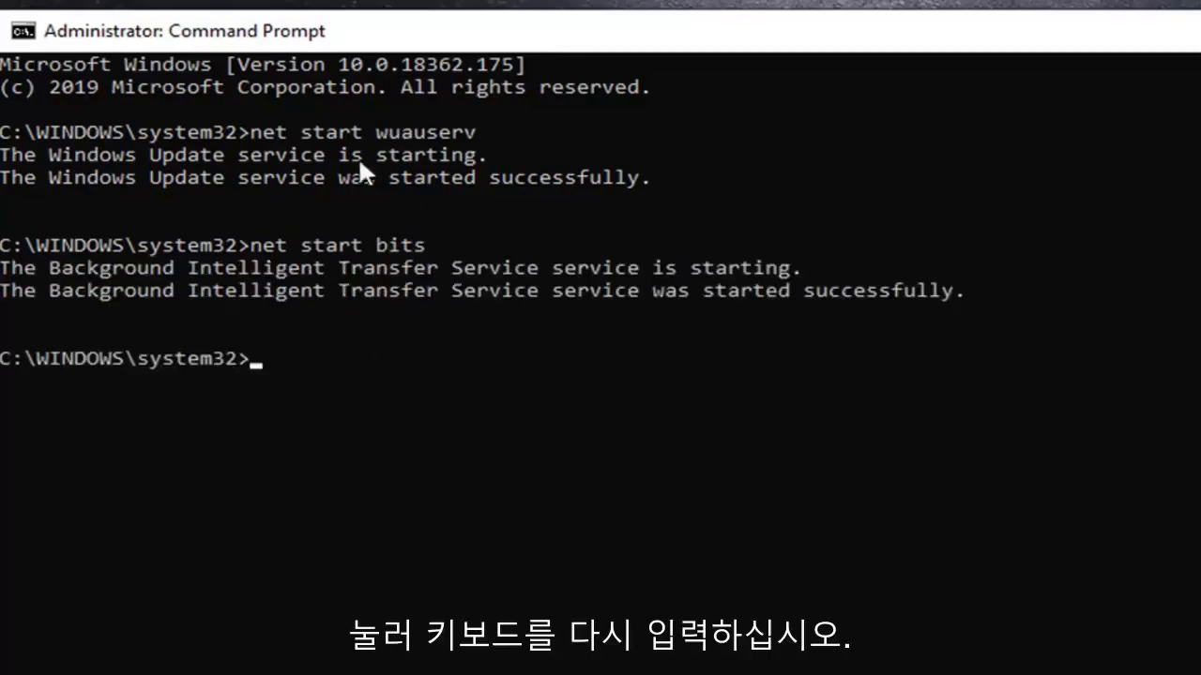
{"action": "mouse_move", "coordinate": [897, 348]}
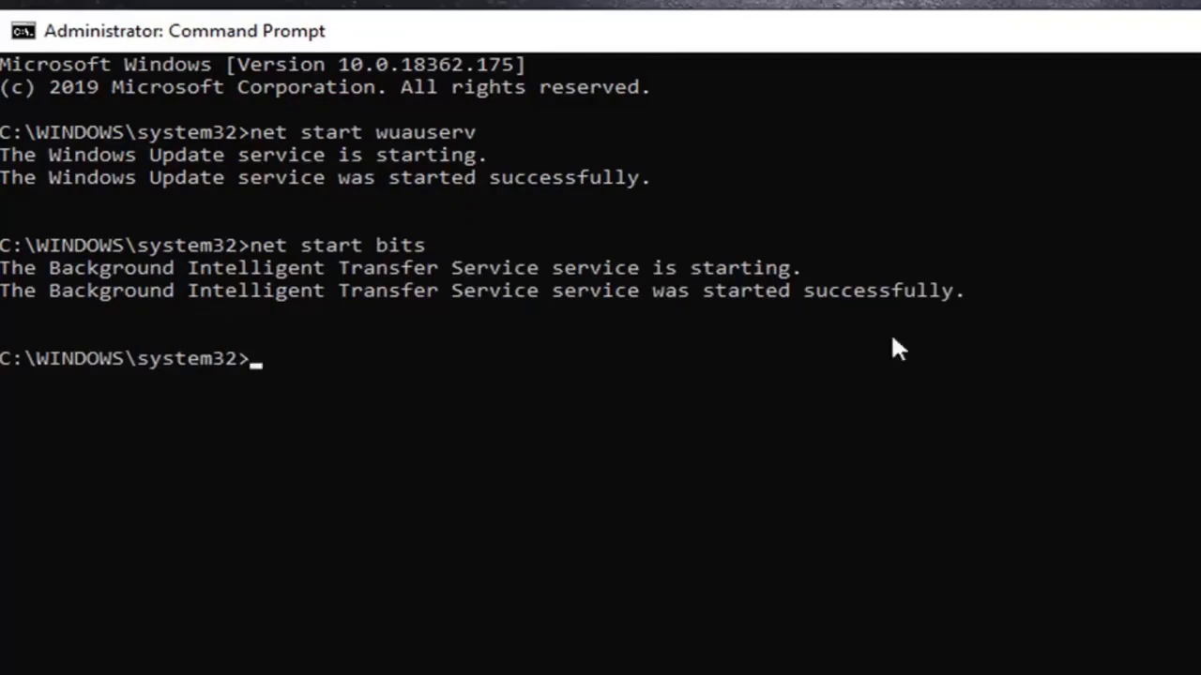